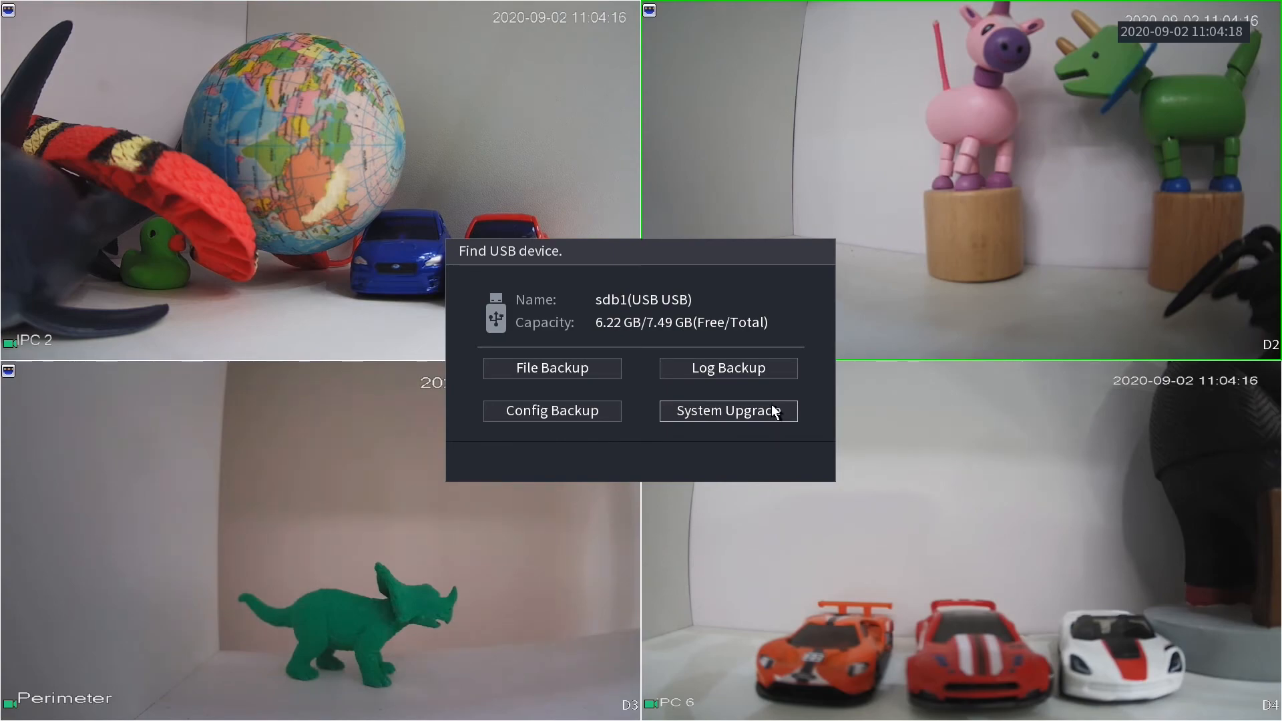
pyautogui.moveTo(789, 274)
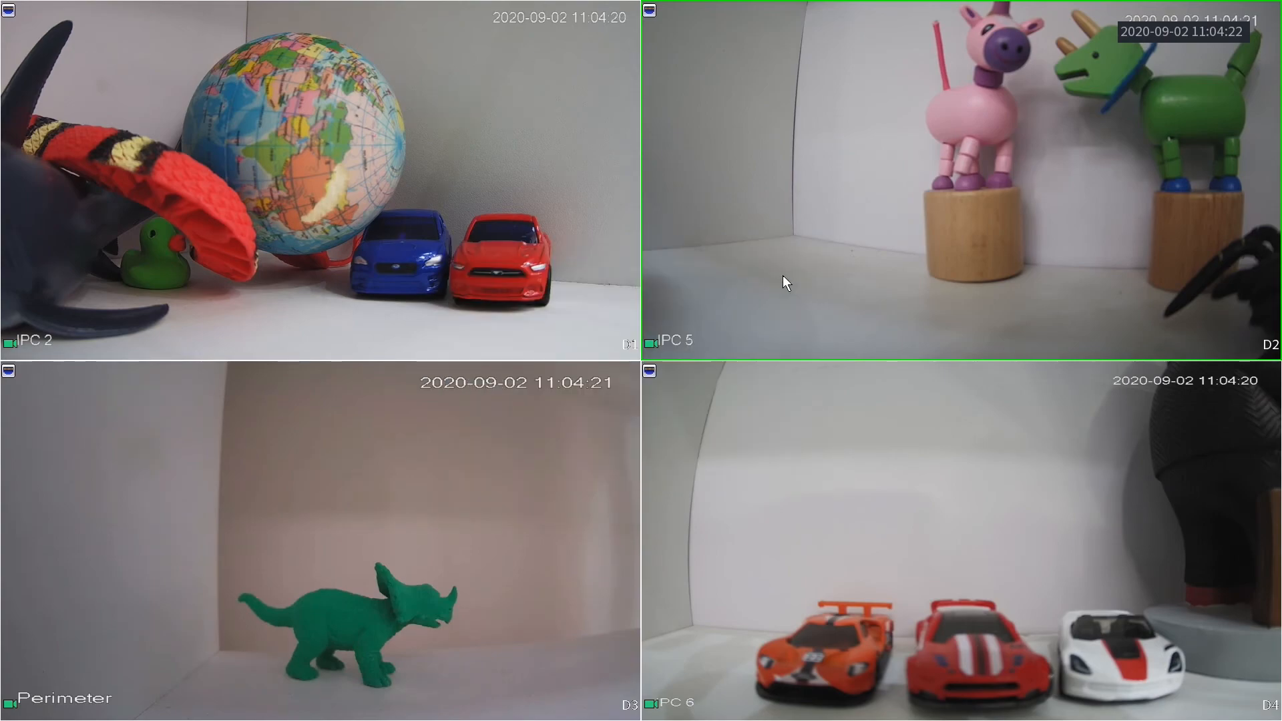
pyautogui.moveTo(829, 309)
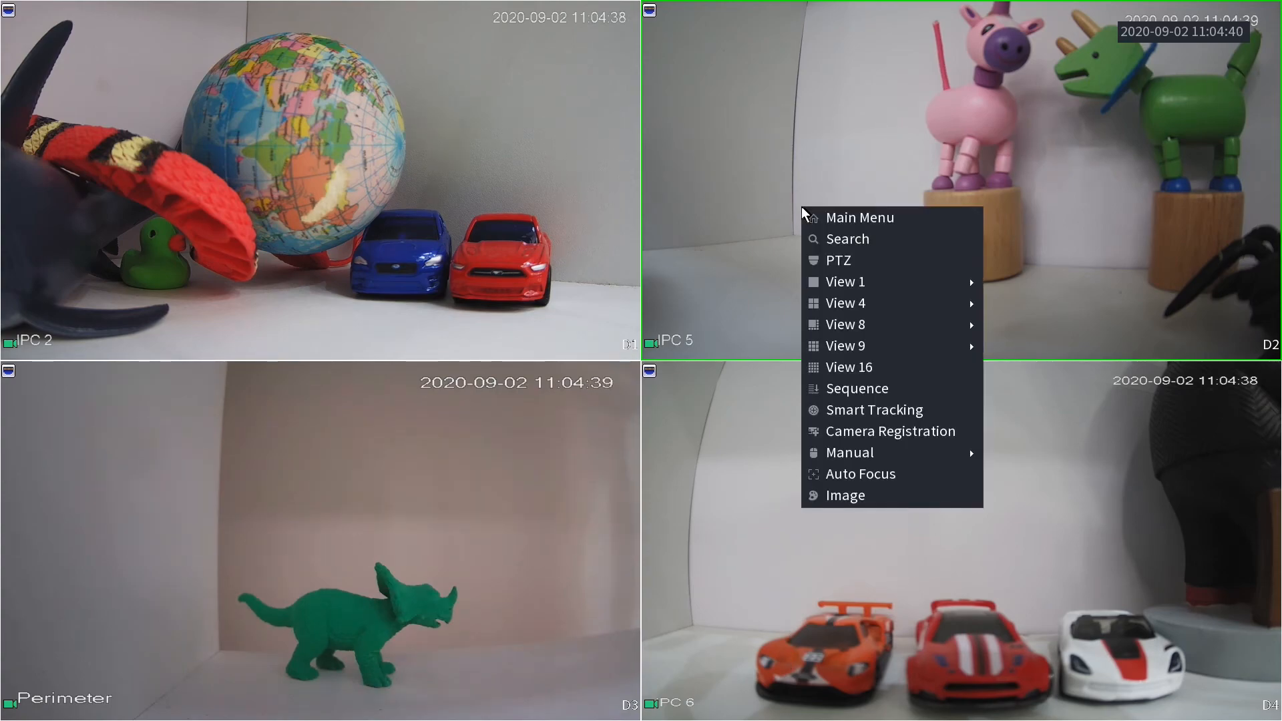
pyautogui.moveTo(858, 217)
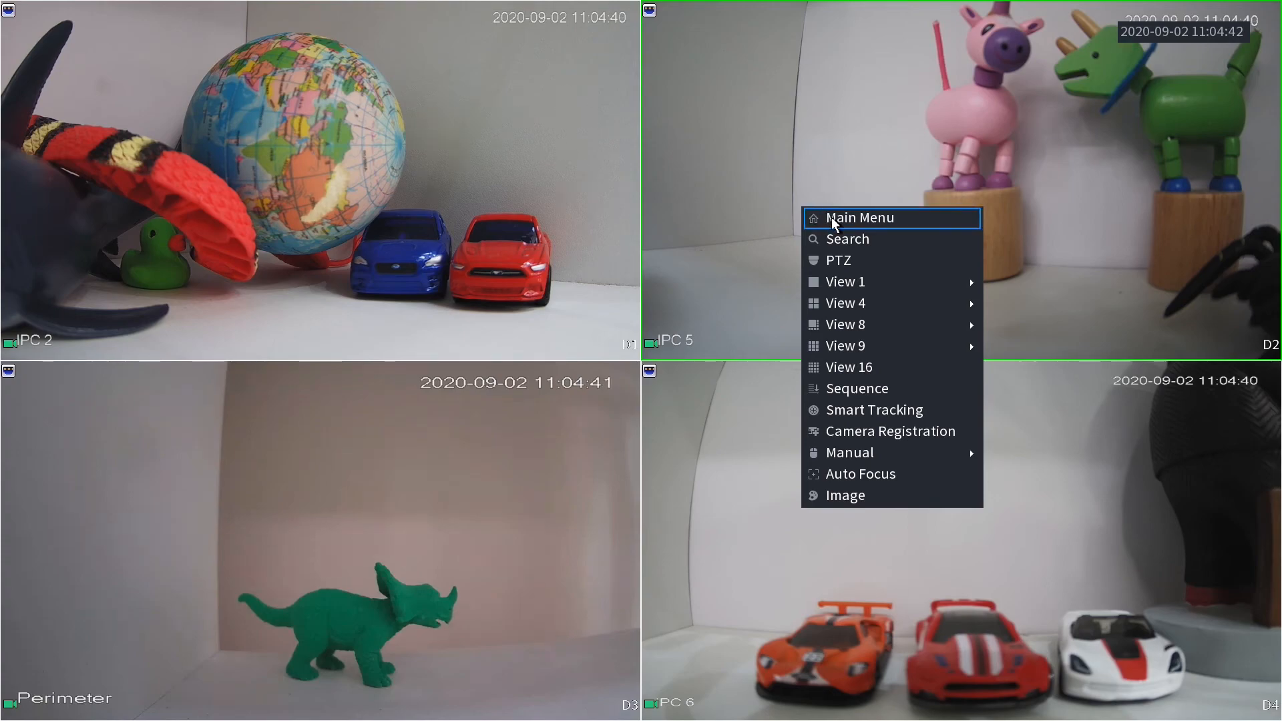
# Log in as admin from Main Menu by entering the password on the on-screen keyboard
pyautogui.click(856, 218)
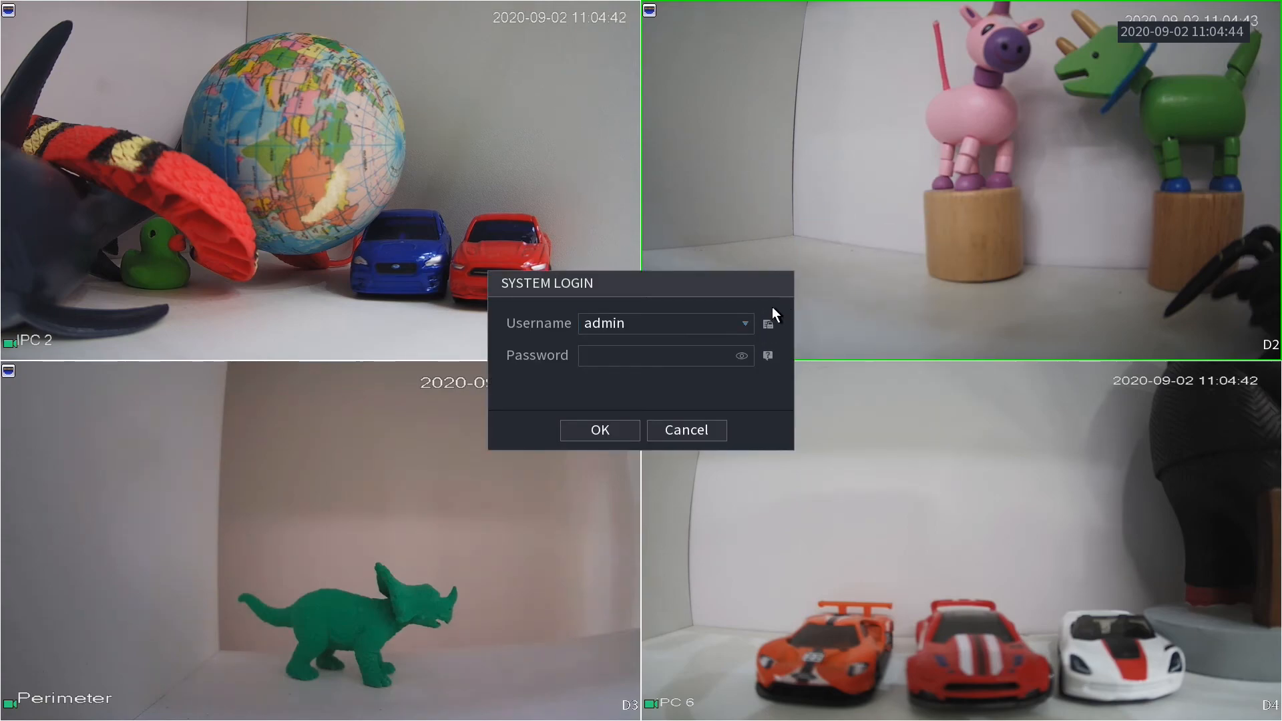
pyautogui.click(662, 354)
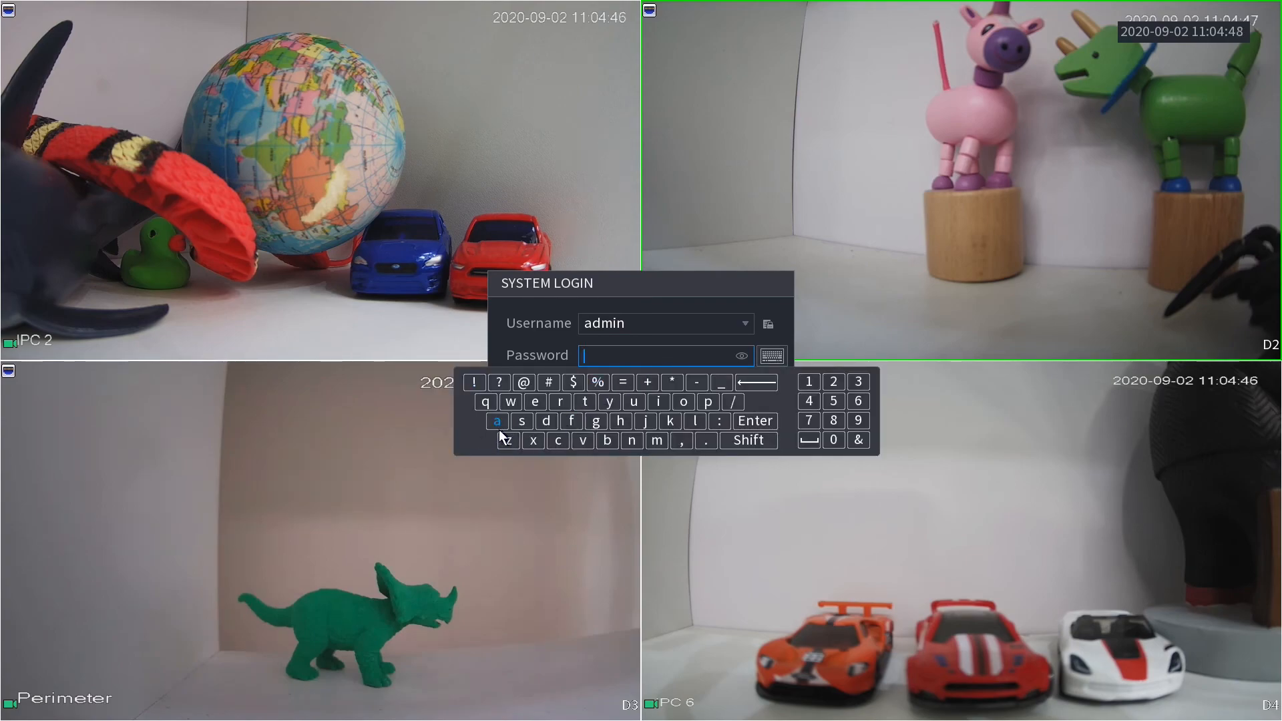
pyautogui.click(595, 420)
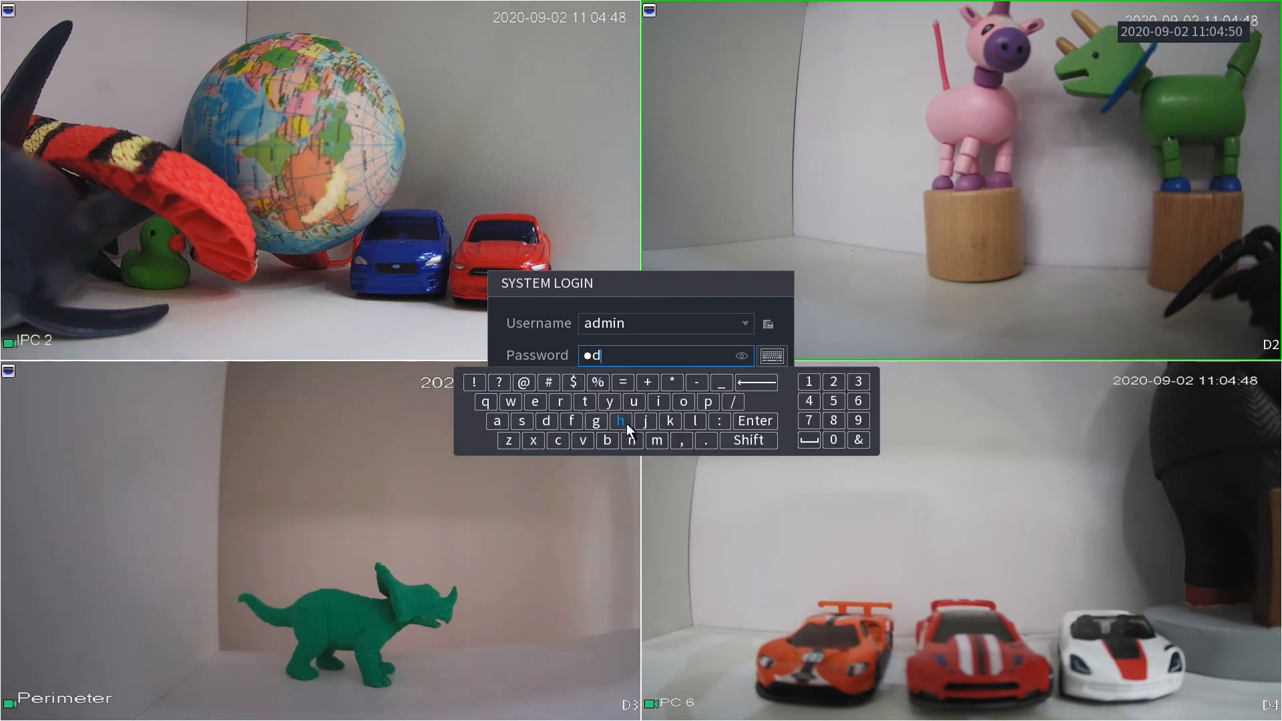
pyautogui.moveTo(656, 440)
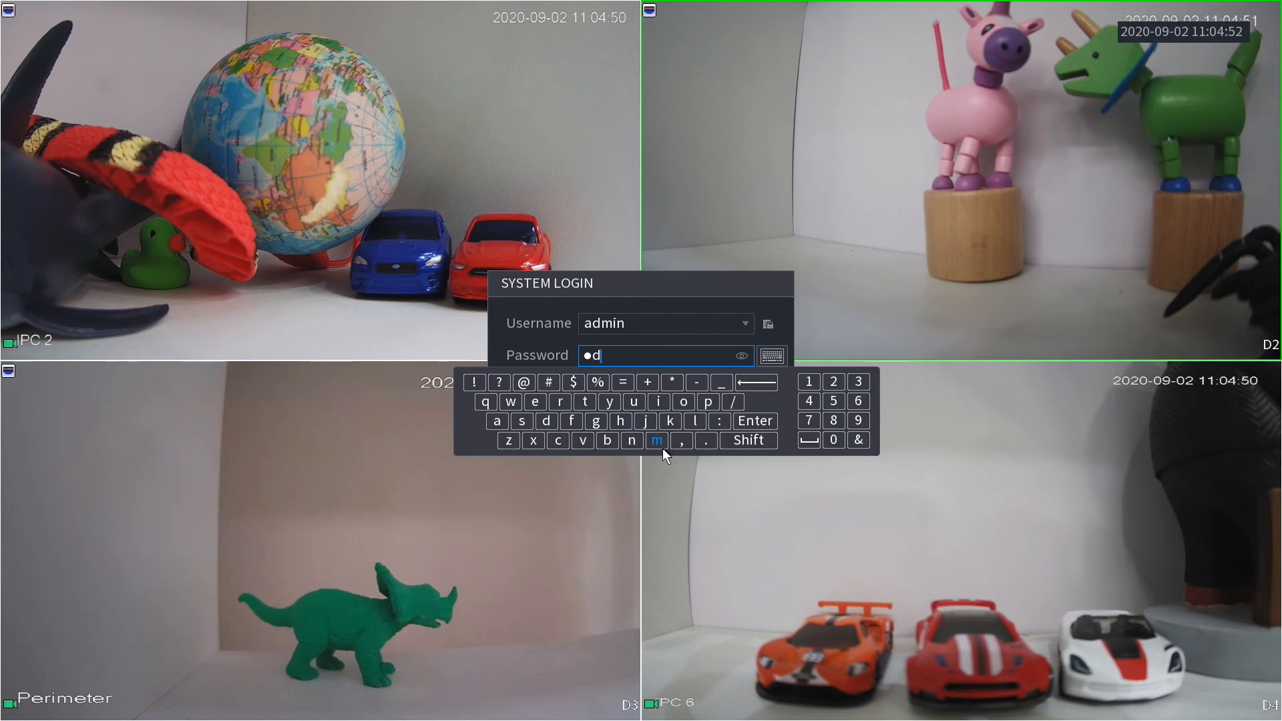
pyautogui.click(633, 439)
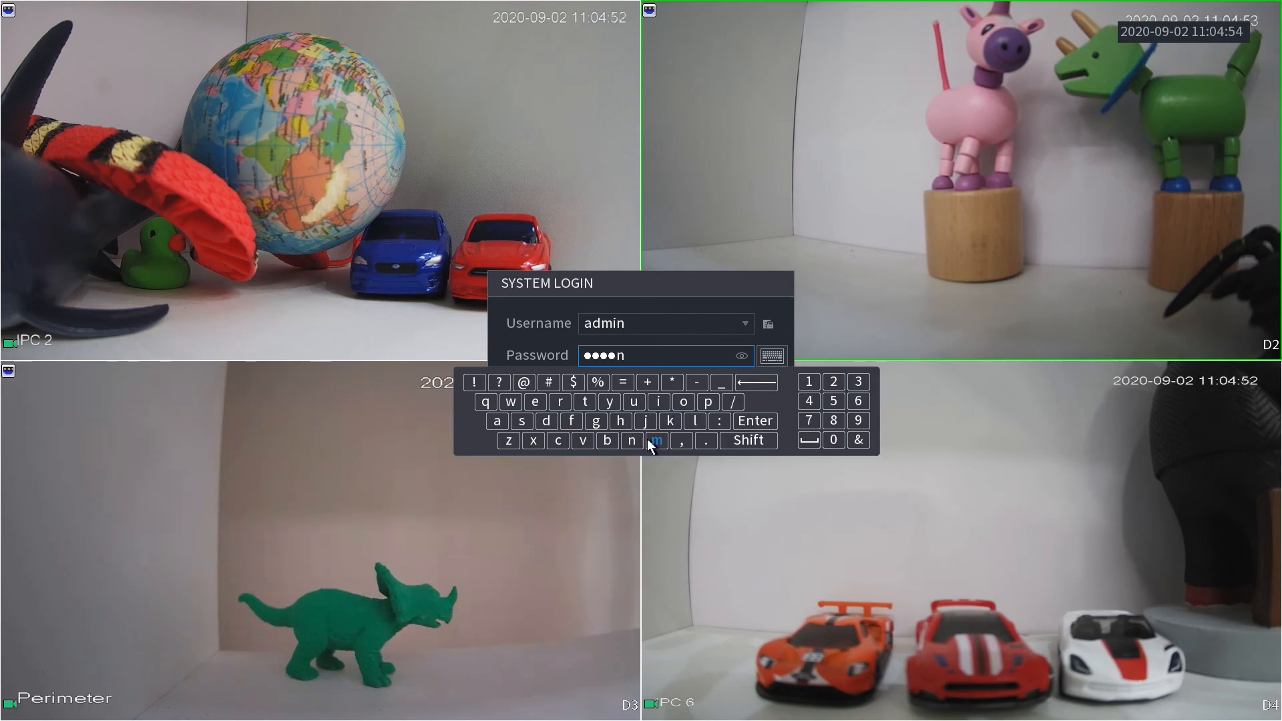
pyautogui.click(832, 382)
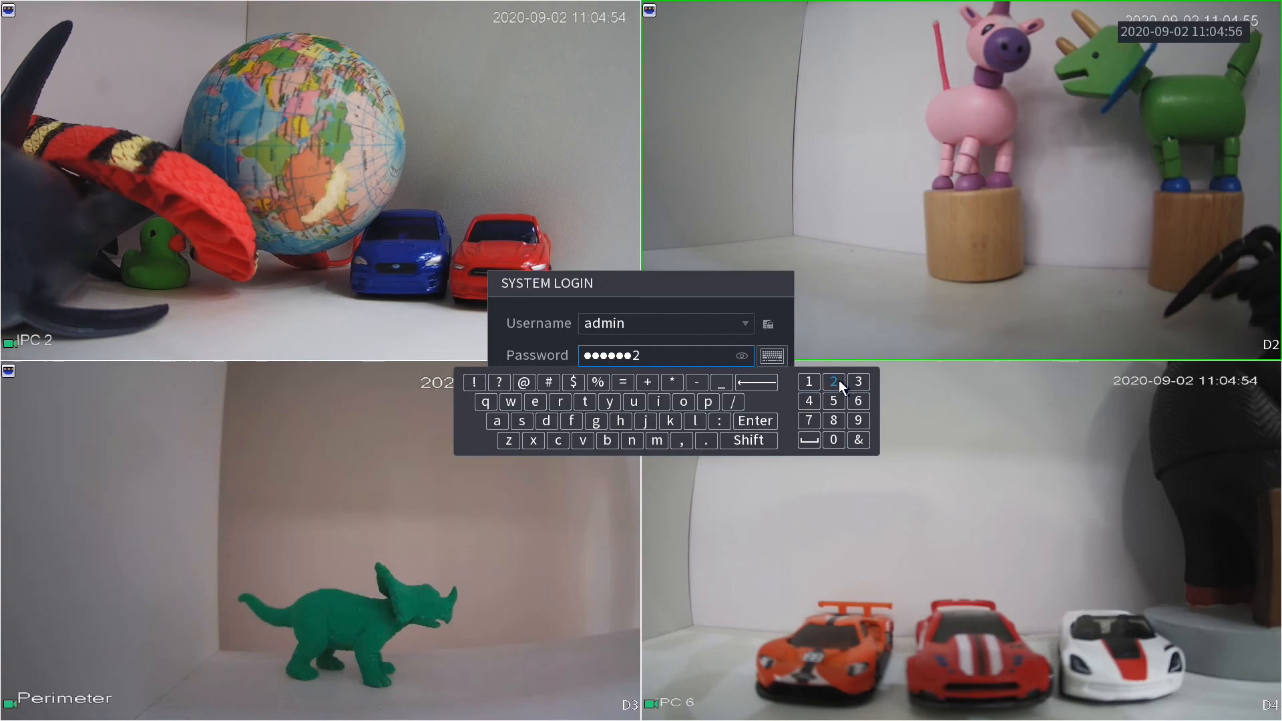
pyautogui.click(859, 381)
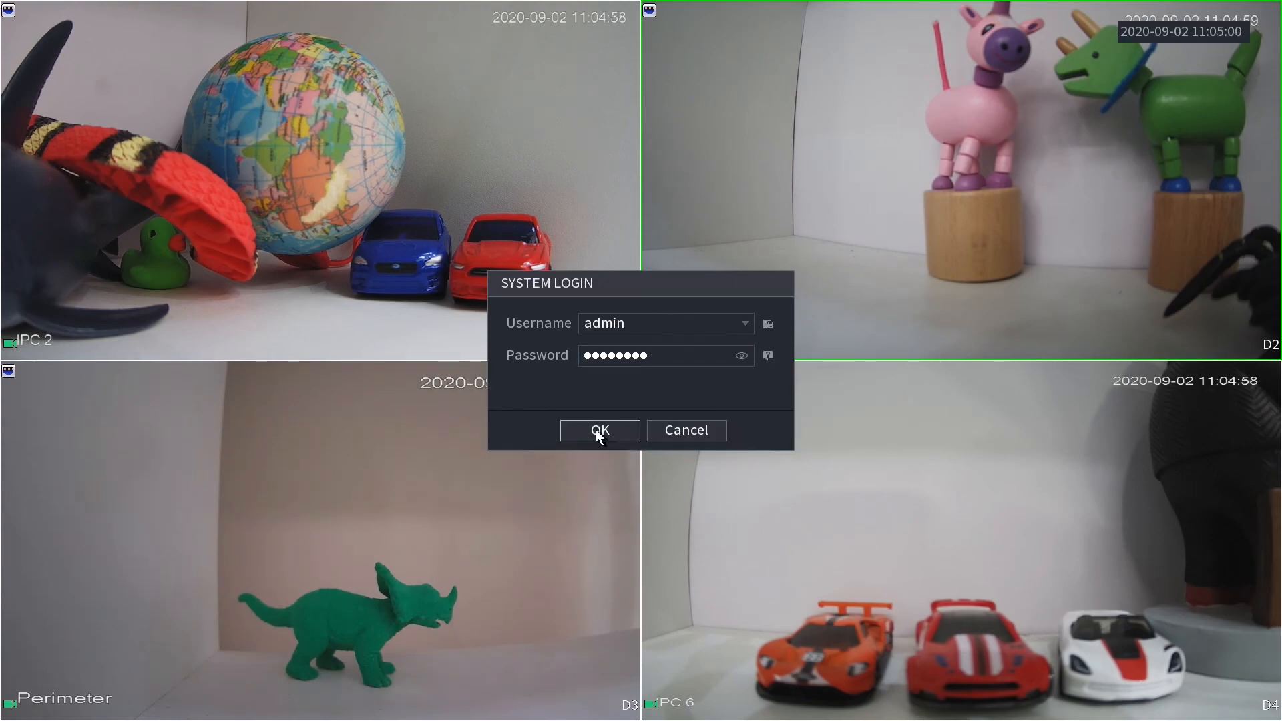
pyautogui.click(598, 430)
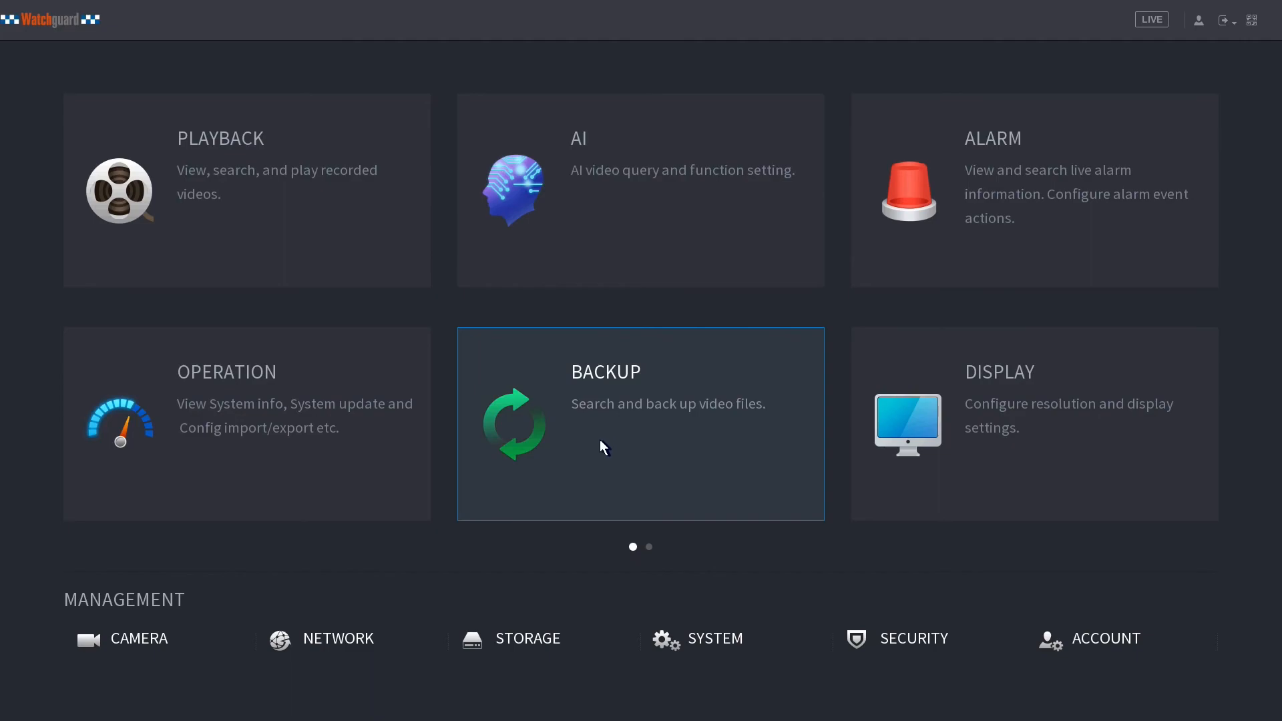
pyautogui.moveTo(592, 457)
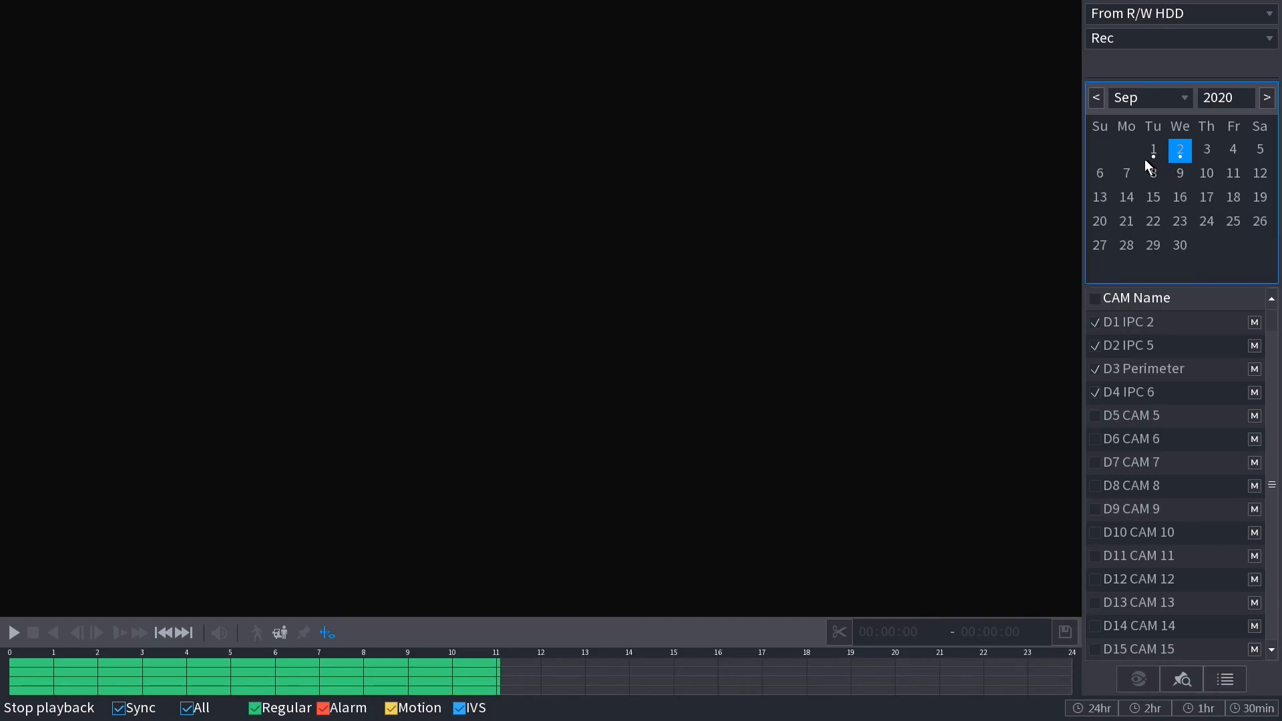
pyautogui.moveTo(1161, 163)
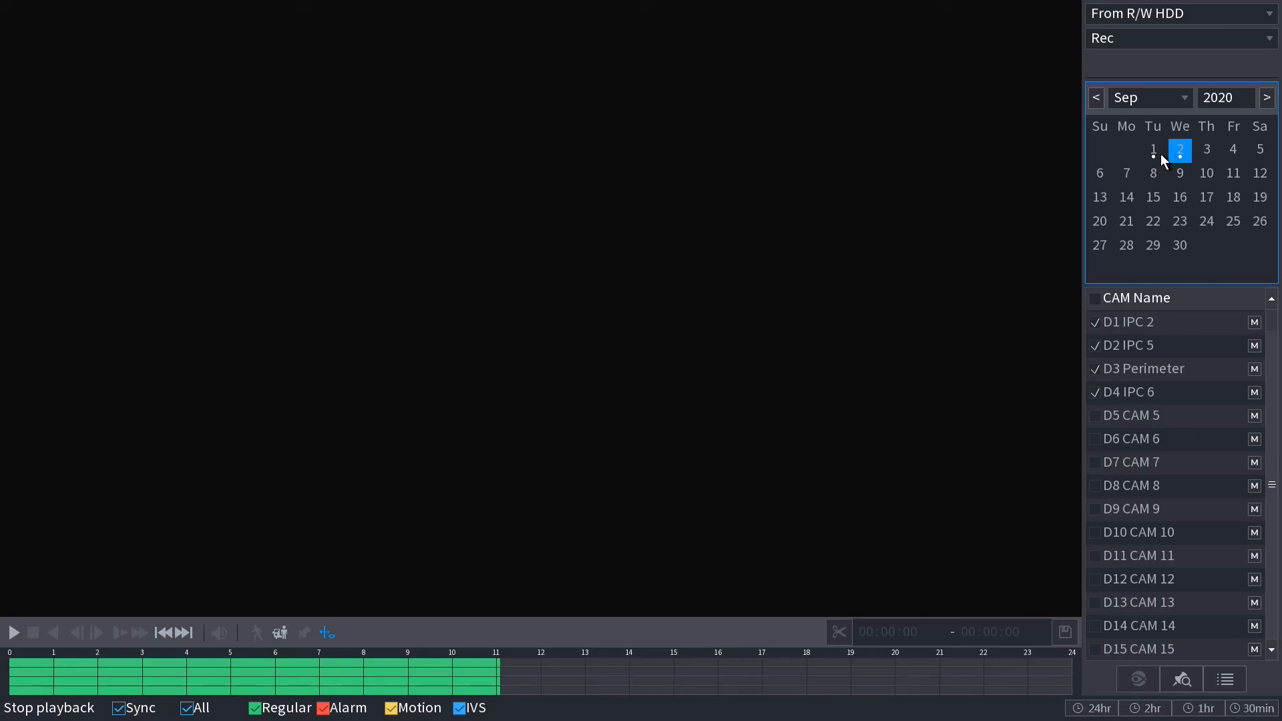
pyautogui.moveTo(1167, 175)
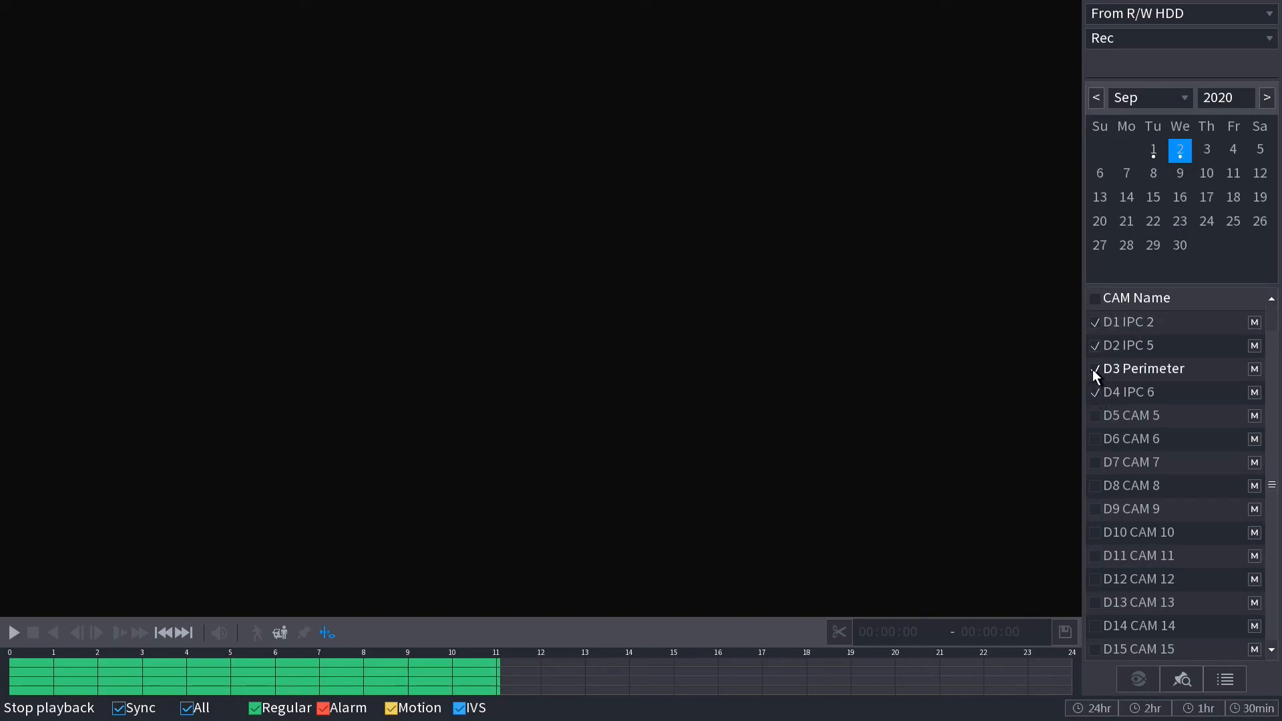
# Uncheck D3 Perimeter so only camera D4 IPC 6 remains selected for playback
pyautogui.click(1095, 368)
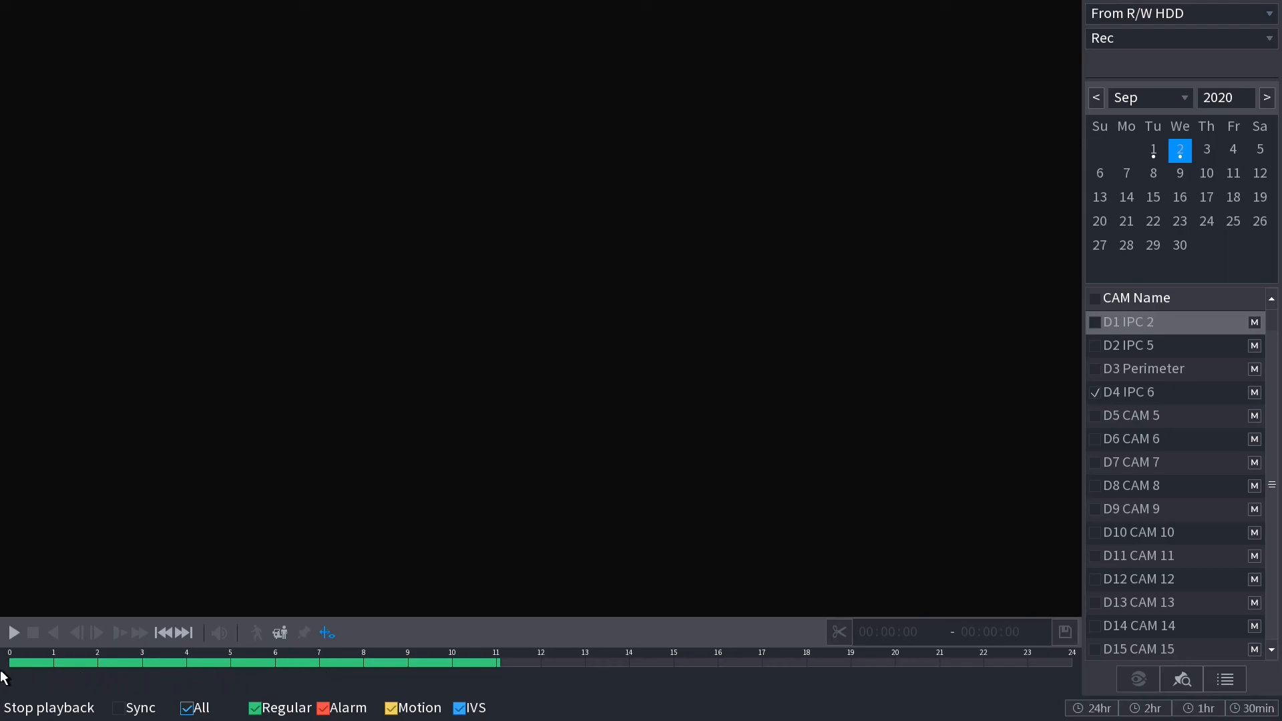
pyautogui.moveTo(980, 662)
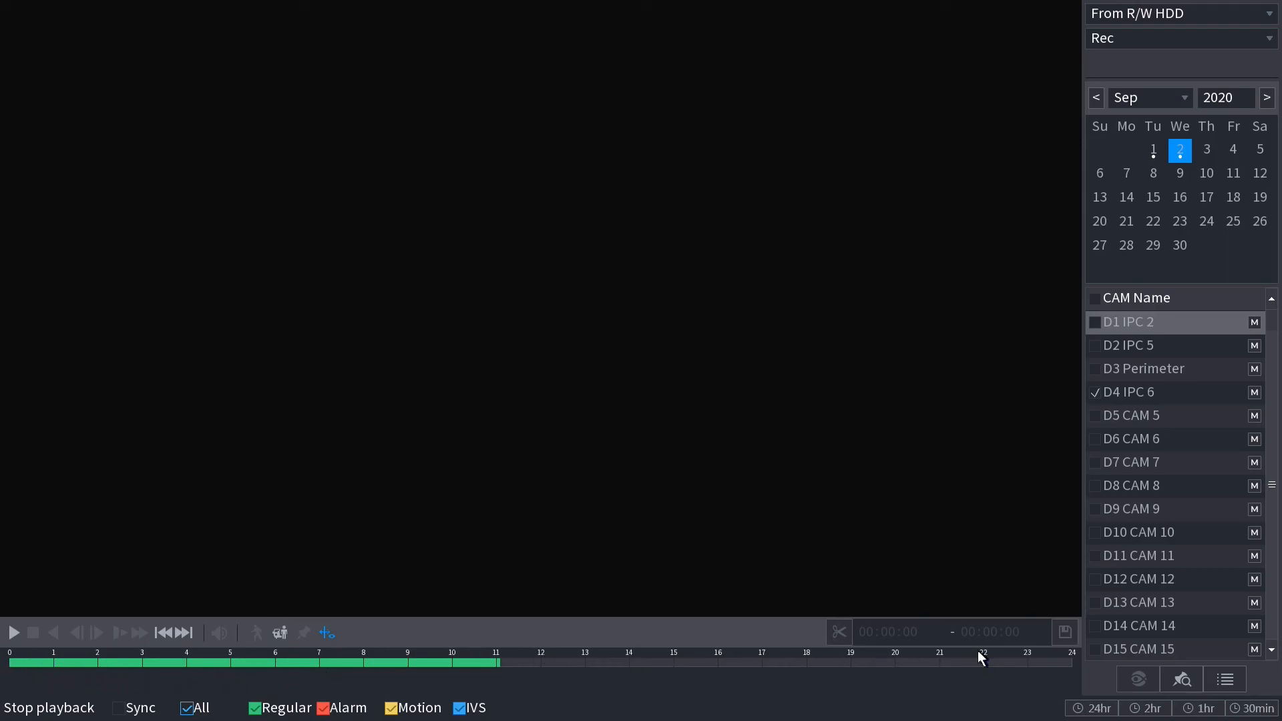
pyautogui.moveTo(376, 646)
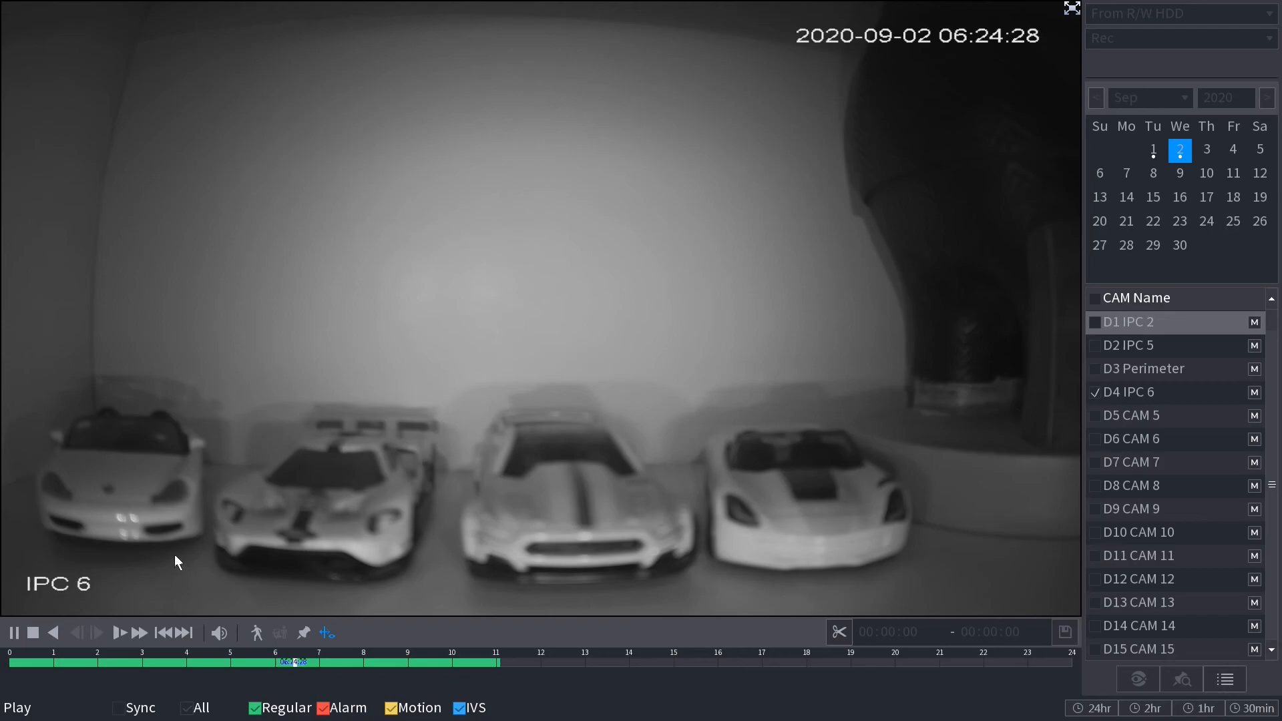
pyautogui.moveTo(310, 682)
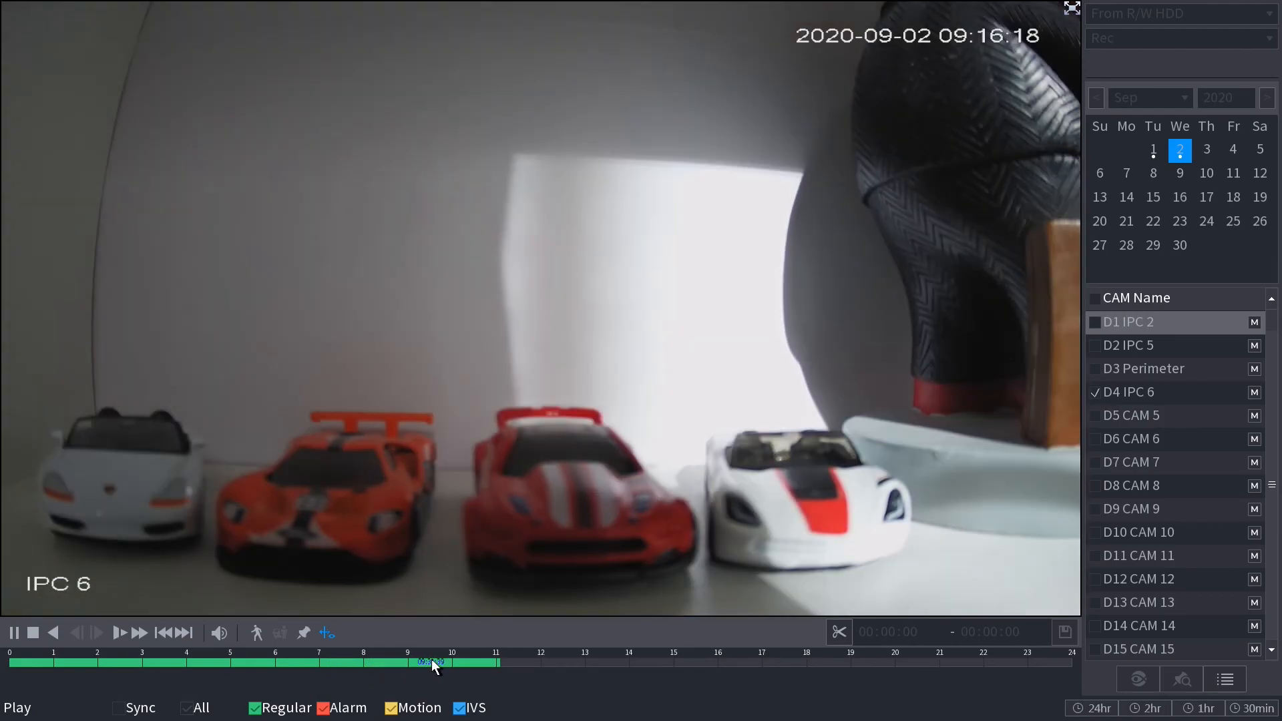
# Jump IPC 6 playback to the late-morning recording near 10:55 with a two-hour timeline span
pyautogui.click(470, 662)
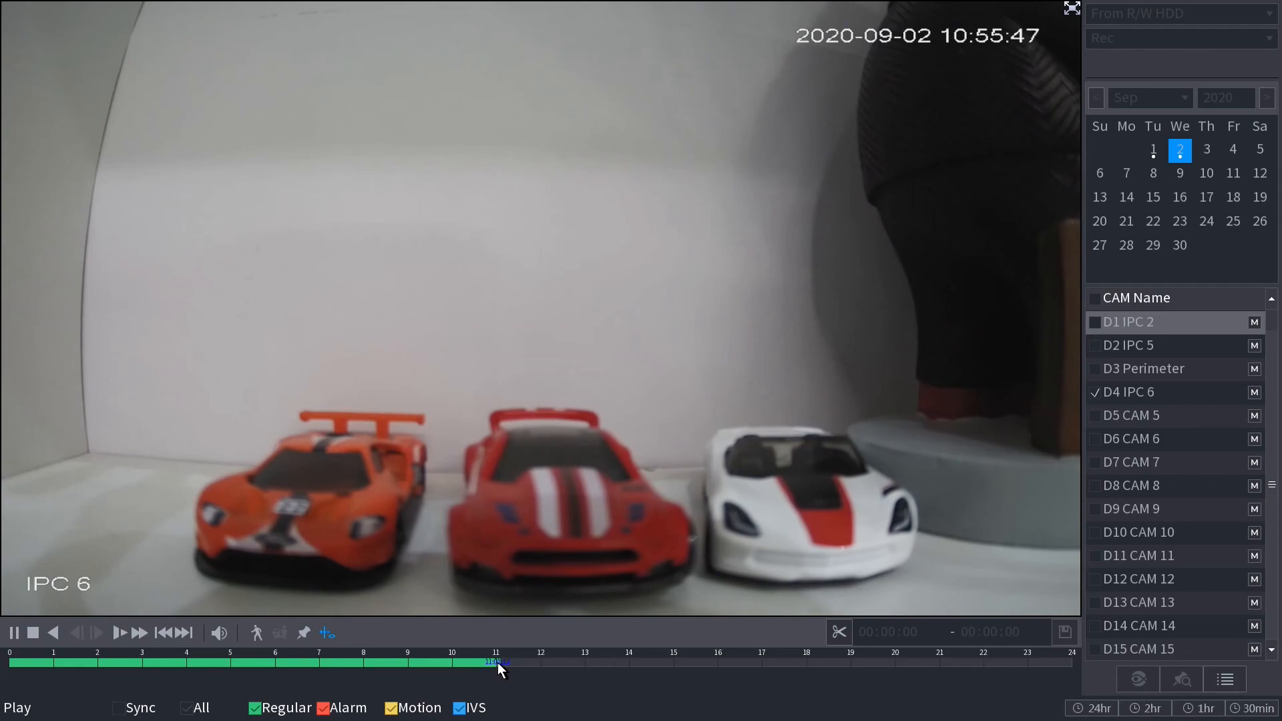
pyautogui.moveTo(511, 675)
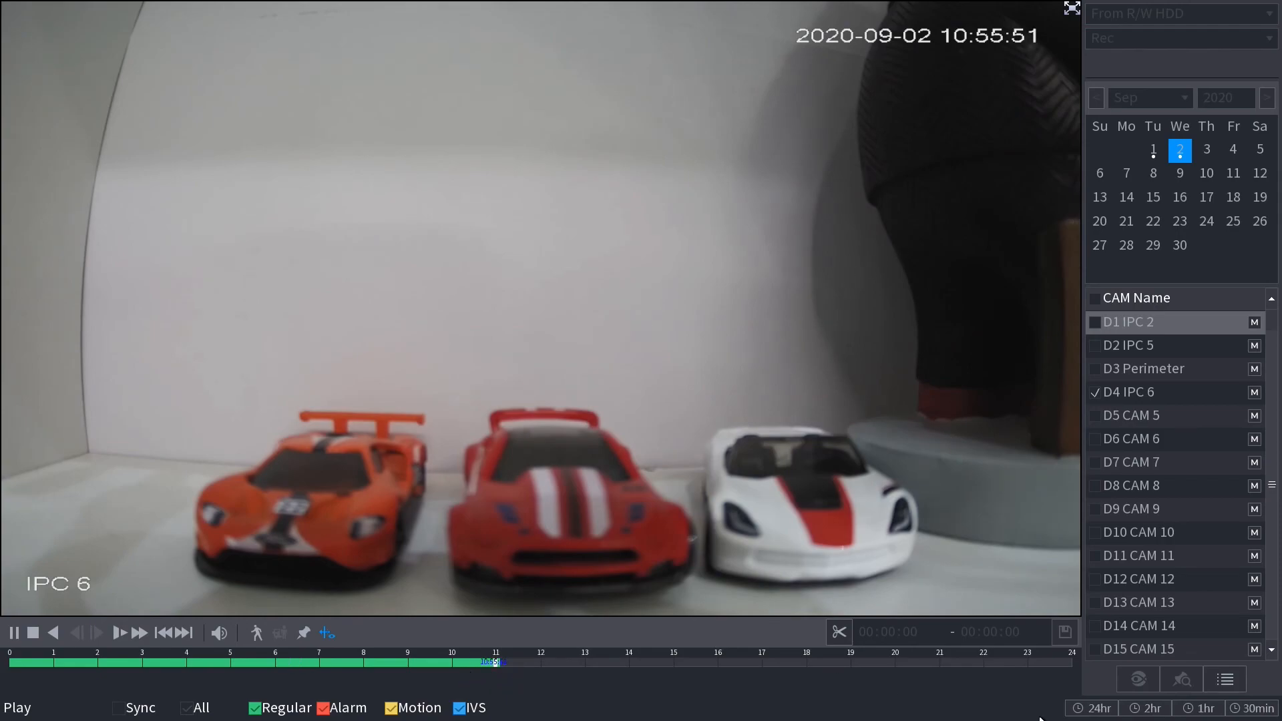
pyautogui.click(1147, 707)
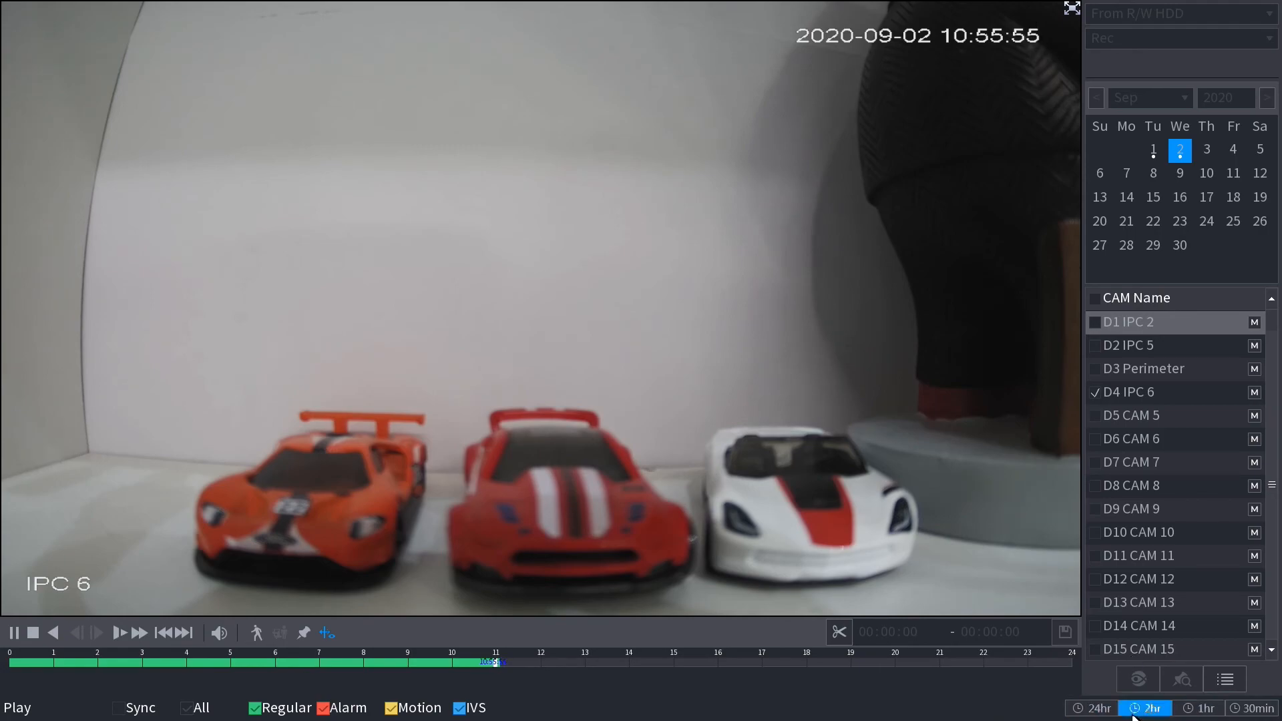
# Narrow the timeline to 10:30–11:00 and move IPC 6 playback to about 10:48–10:49
pyautogui.click(1201, 708)
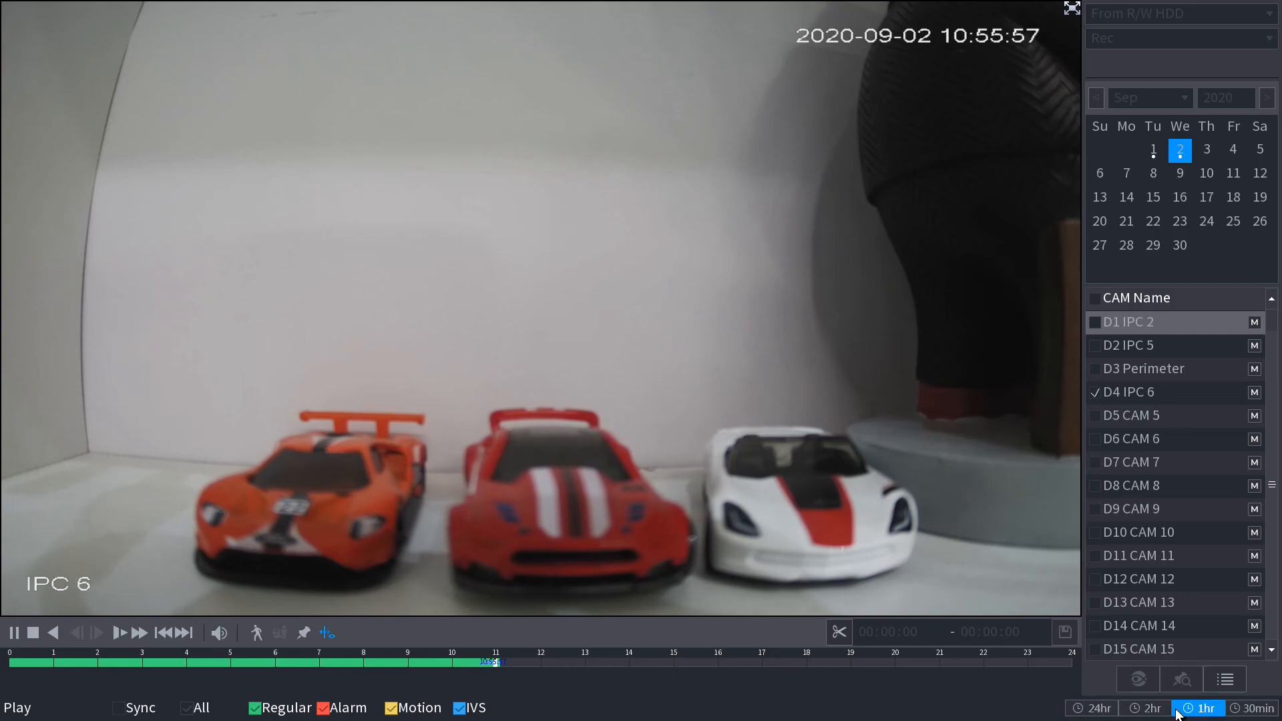
pyautogui.click(1256, 707)
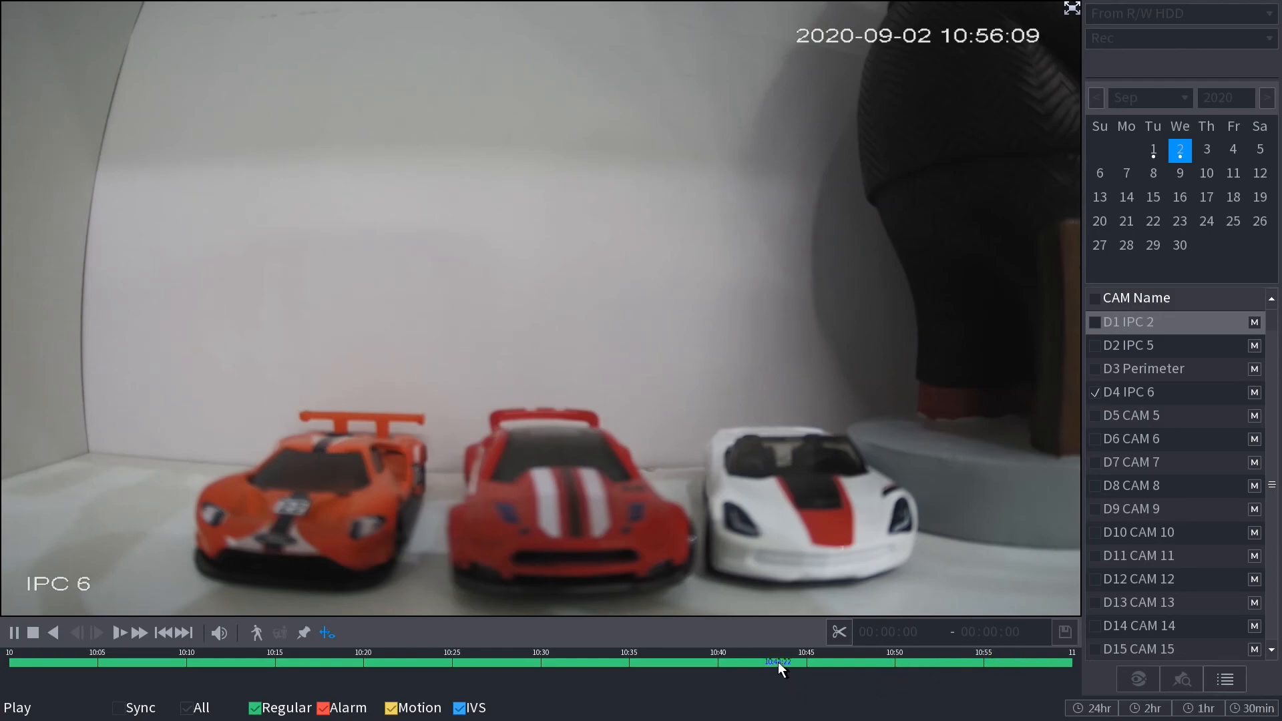
pyautogui.click(742, 661)
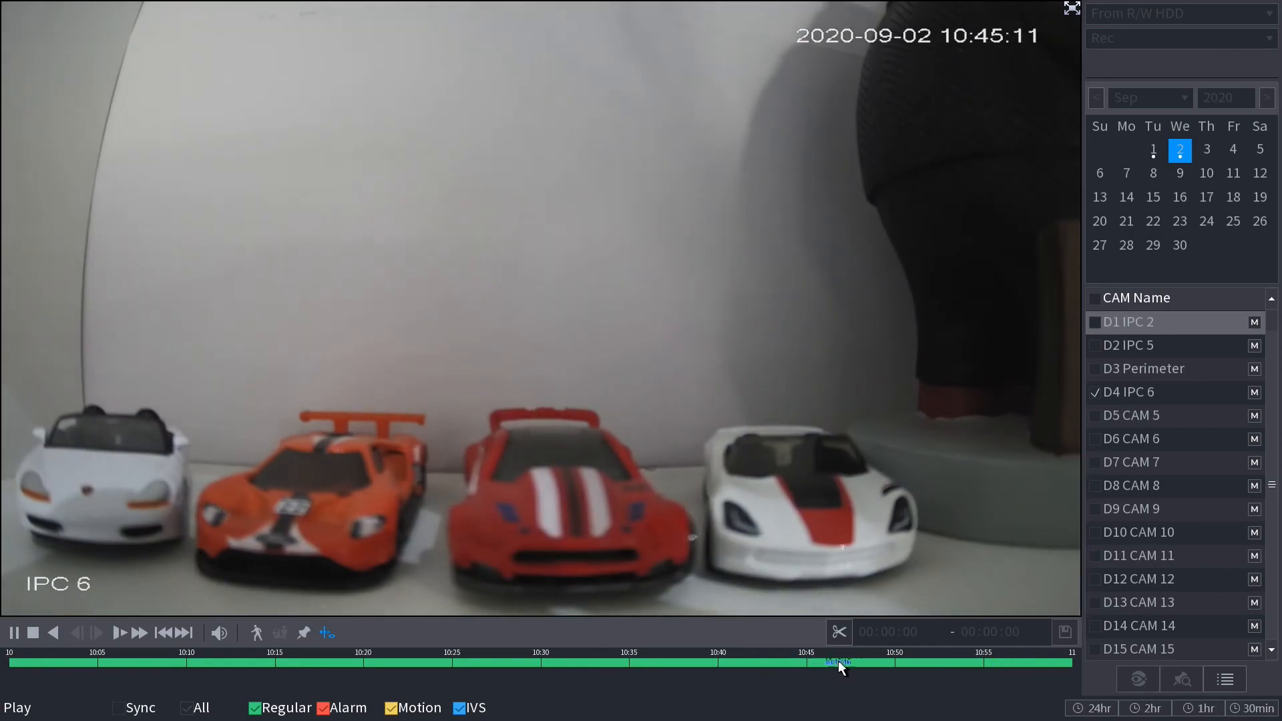
pyautogui.click(1256, 707)
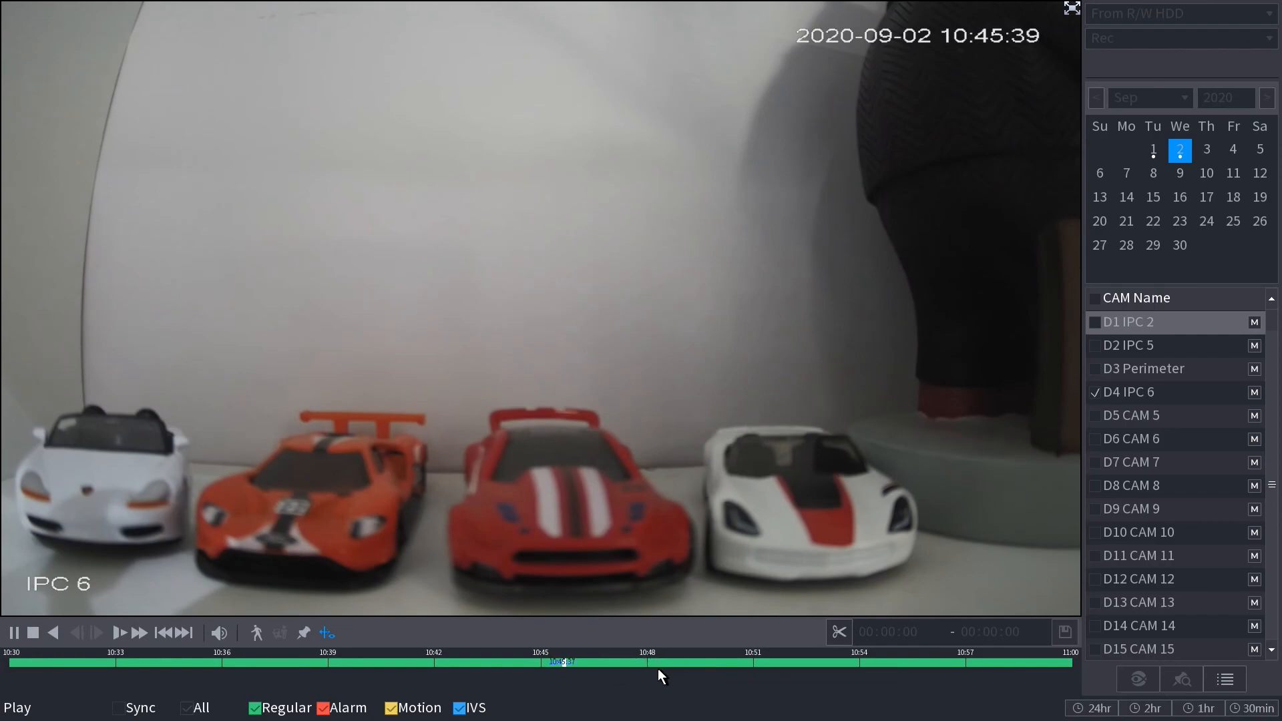
pyautogui.click(670, 662)
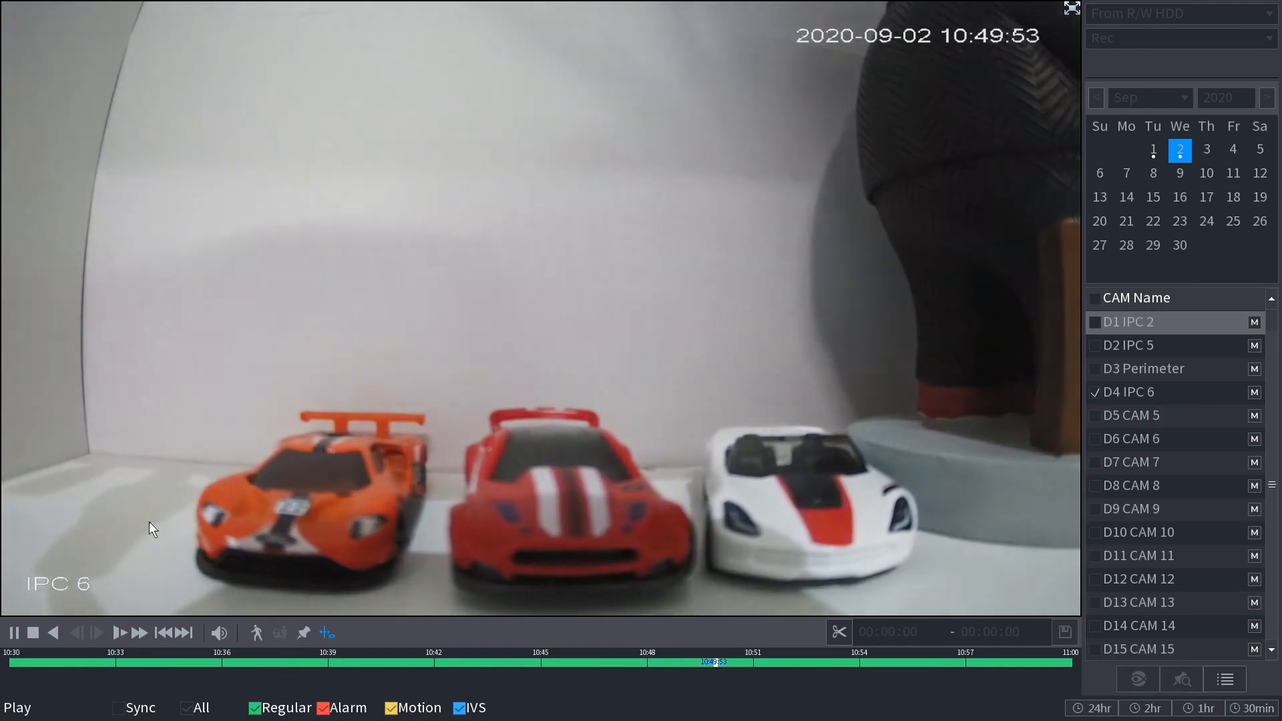
# Pause the IPC 6 recording exactly at 10:49:01
pyautogui.click(14, 631)
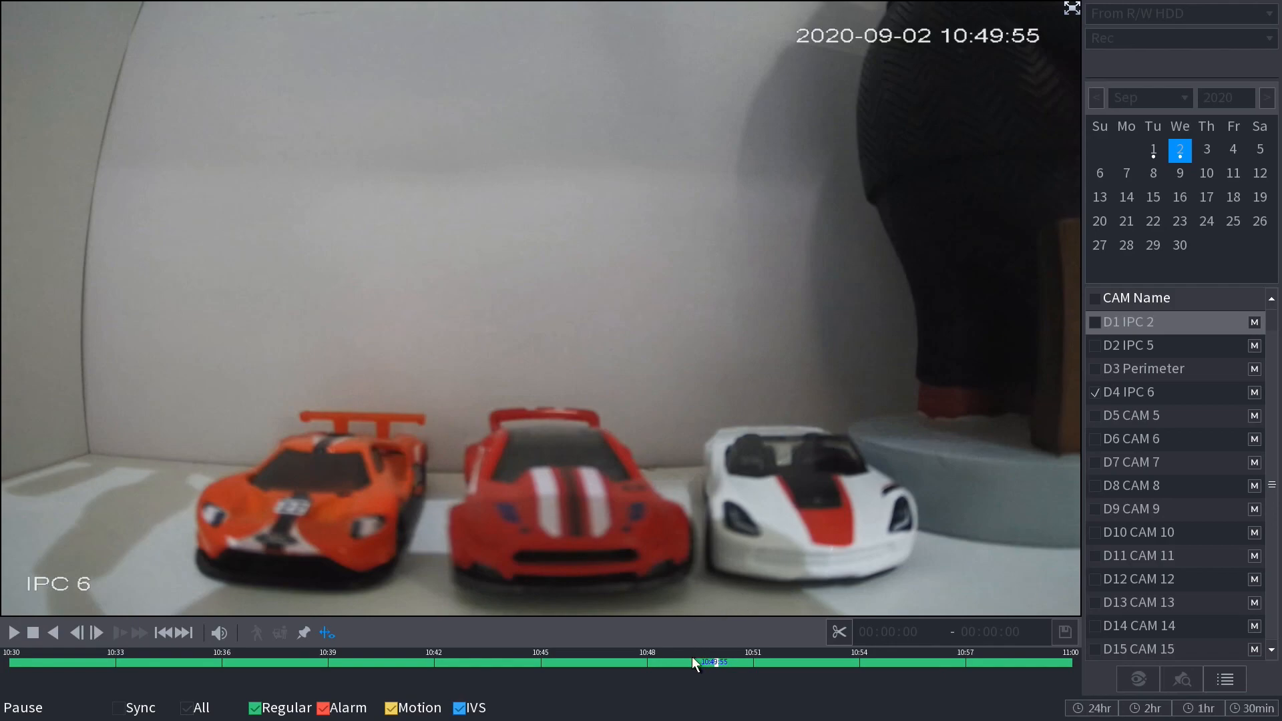
pyautogui.moveTo(715, 676)
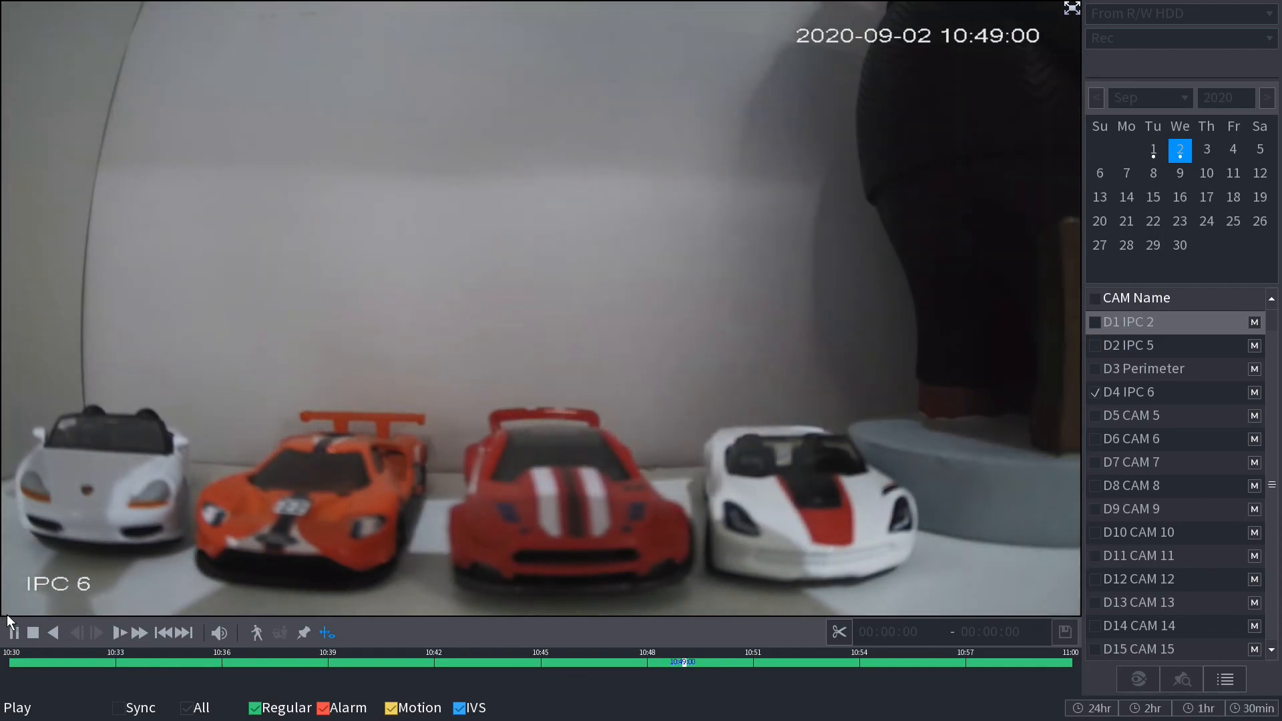
pyautogui.click(13, 632)
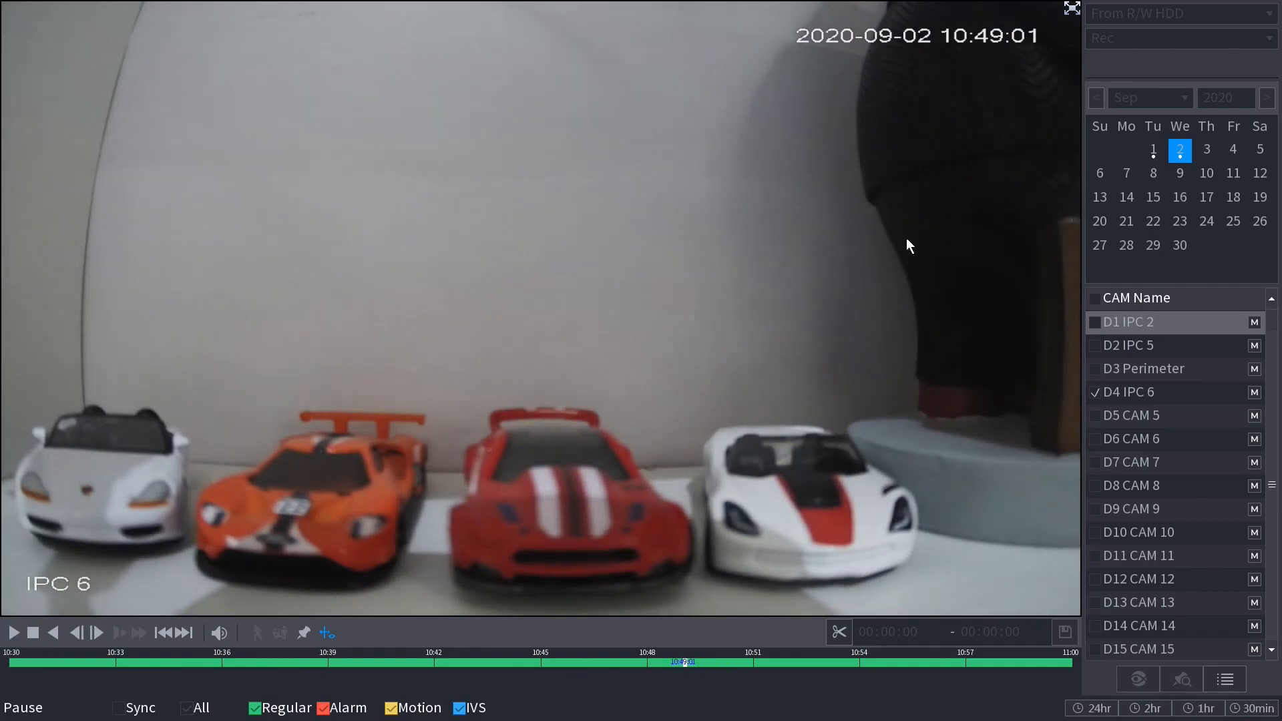
pyautogui.moveTo(1050, 489)
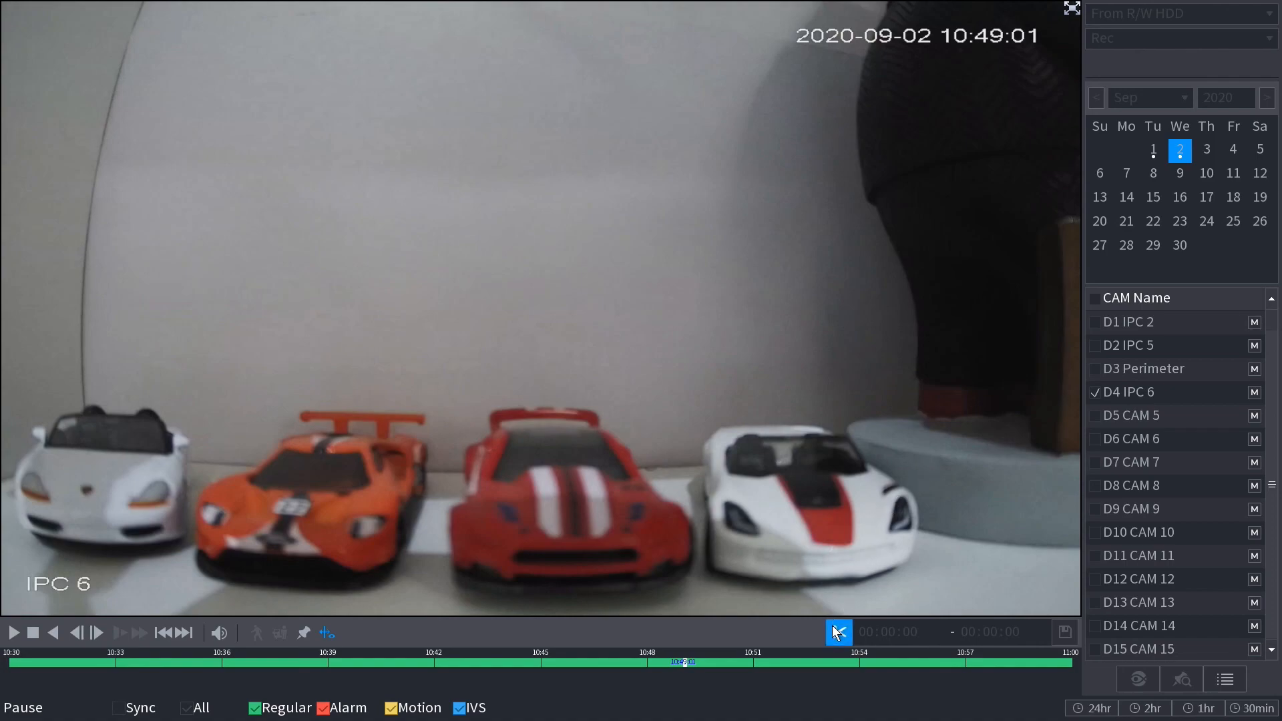
# Mark the clip start at 10:49:01 and play IPC 6 on to a pause at 10:51:05
pyautogui.click(838, 631)
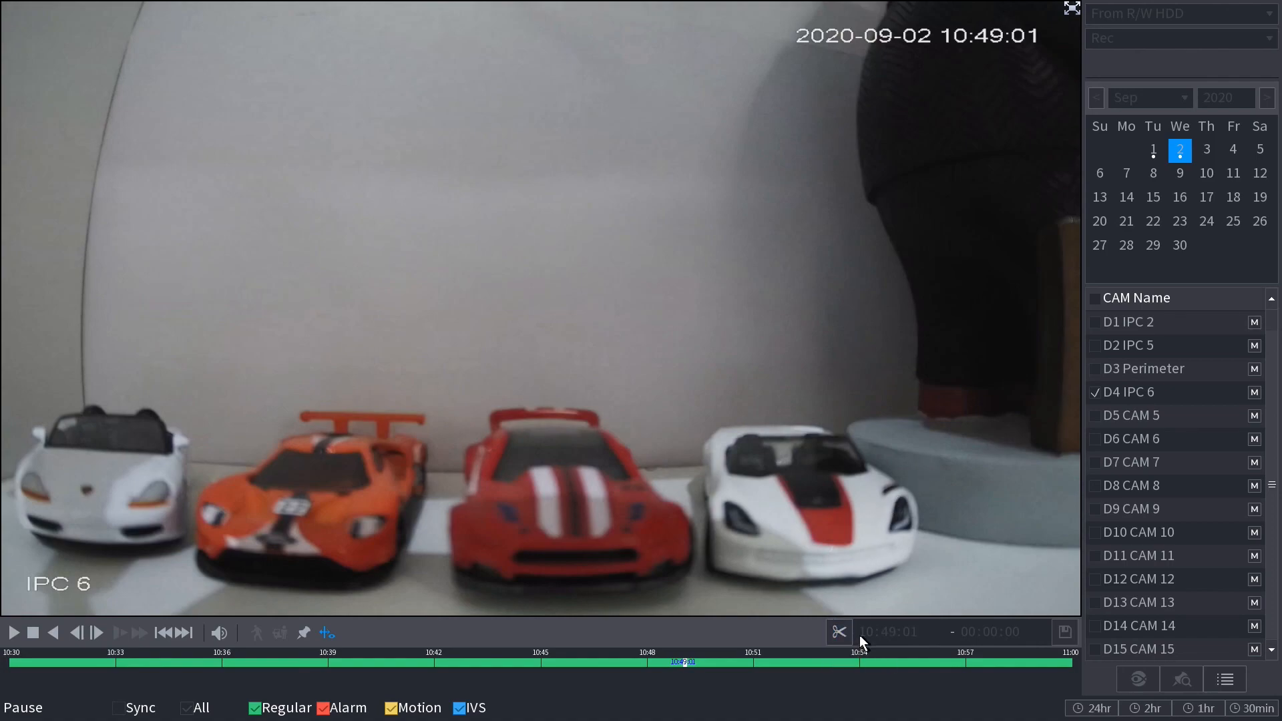
pyautogui.moveTo(900, 645)
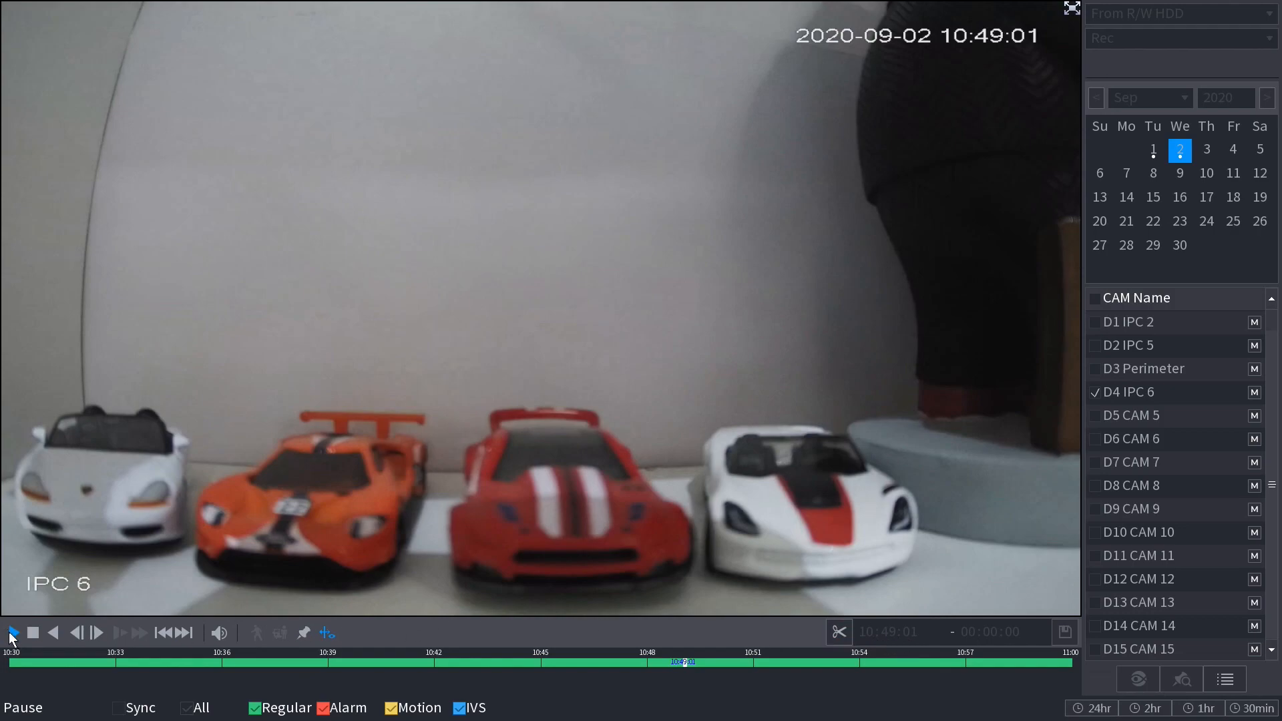
pyautogui.click(12, 632)
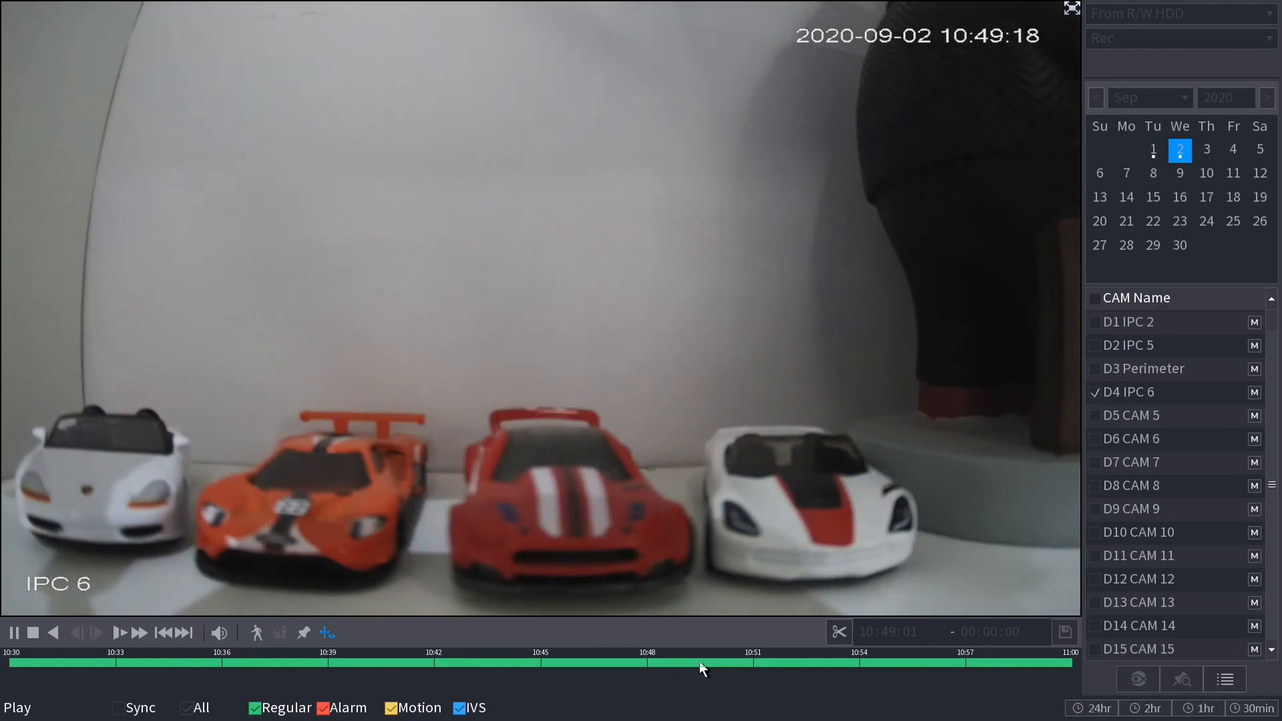
pyautogui.click(744, 662)
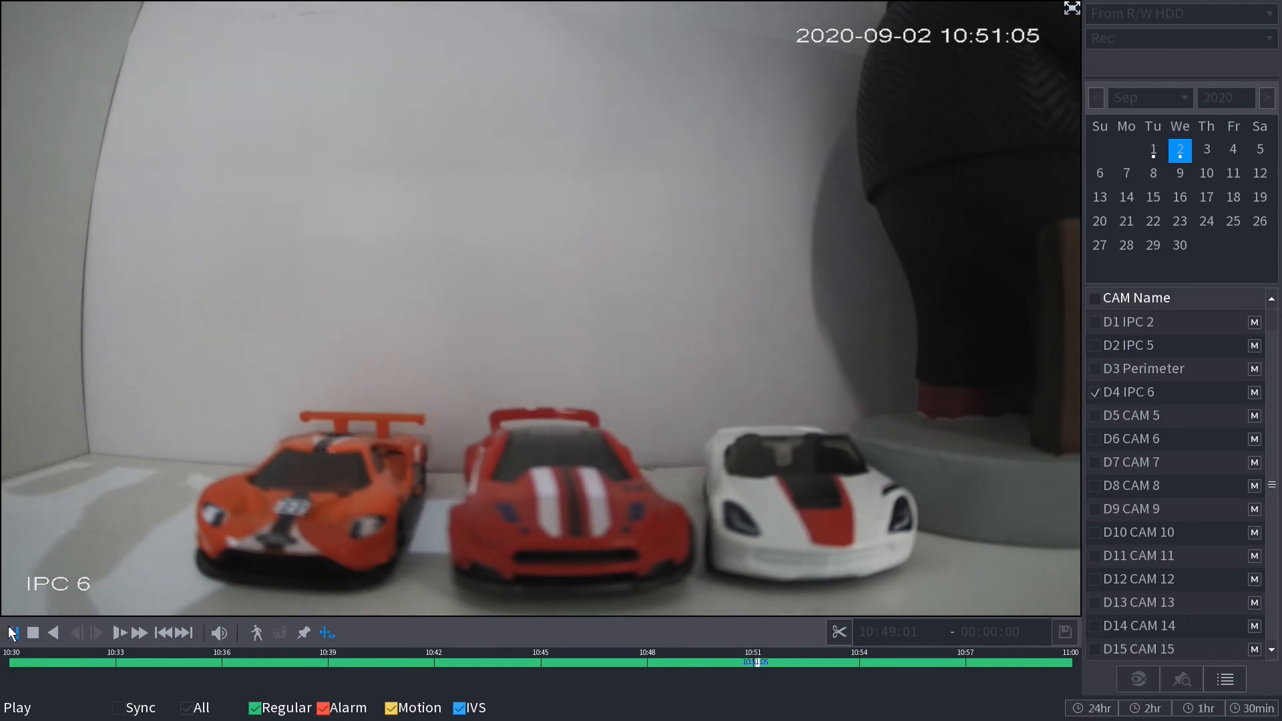
pyautogui.click(12, 632)
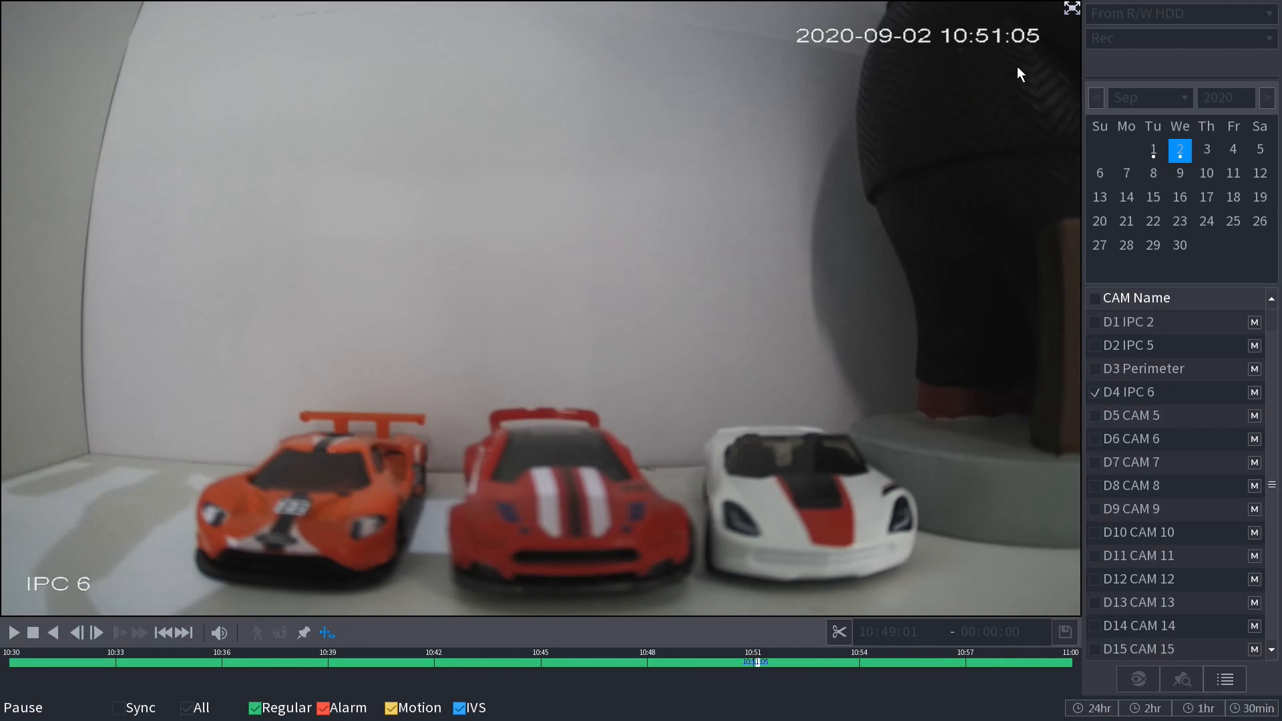
pyautogui.moveTo(1015, 47)
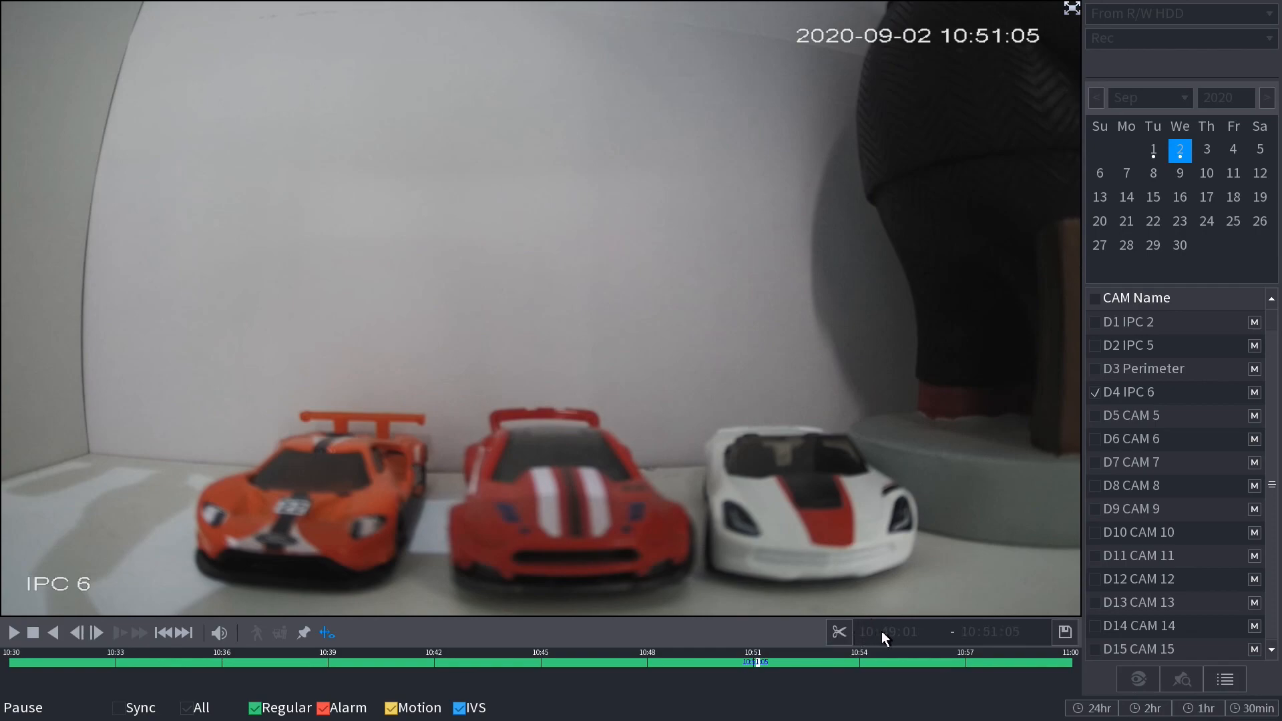
pyautogui.moveTo(899, 664)
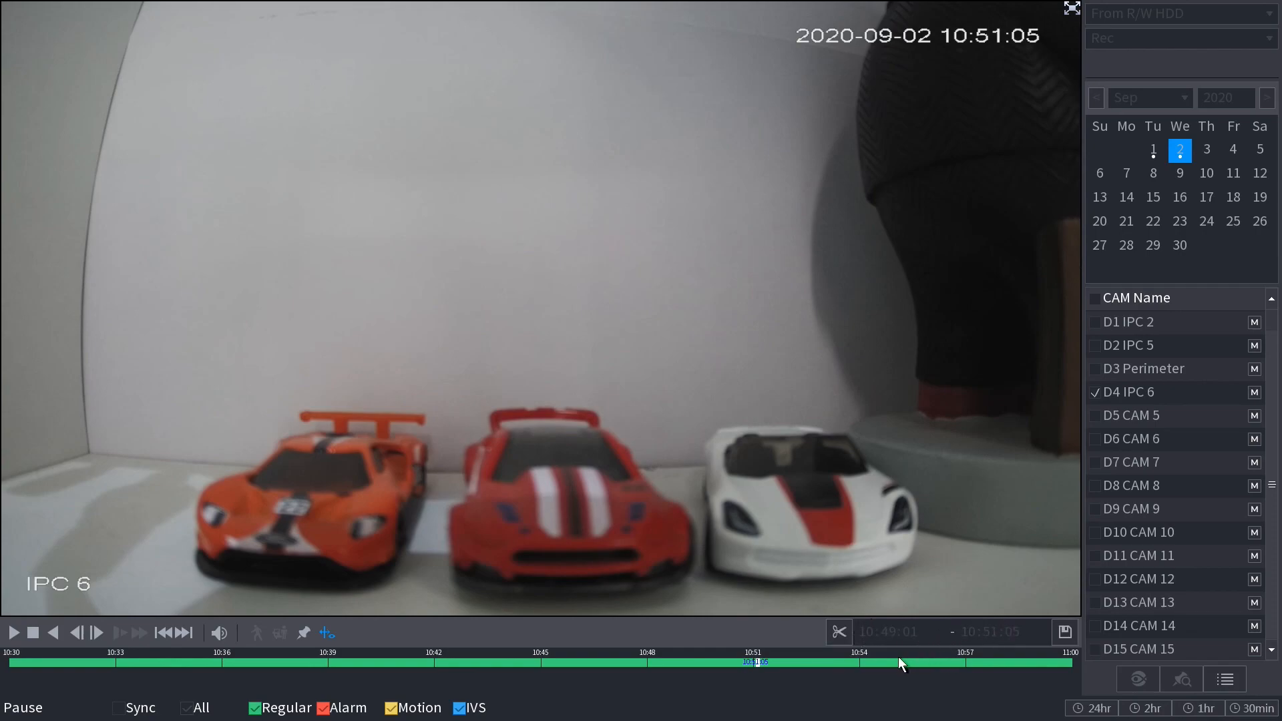
pyautogui.moveTo(1006, 639)
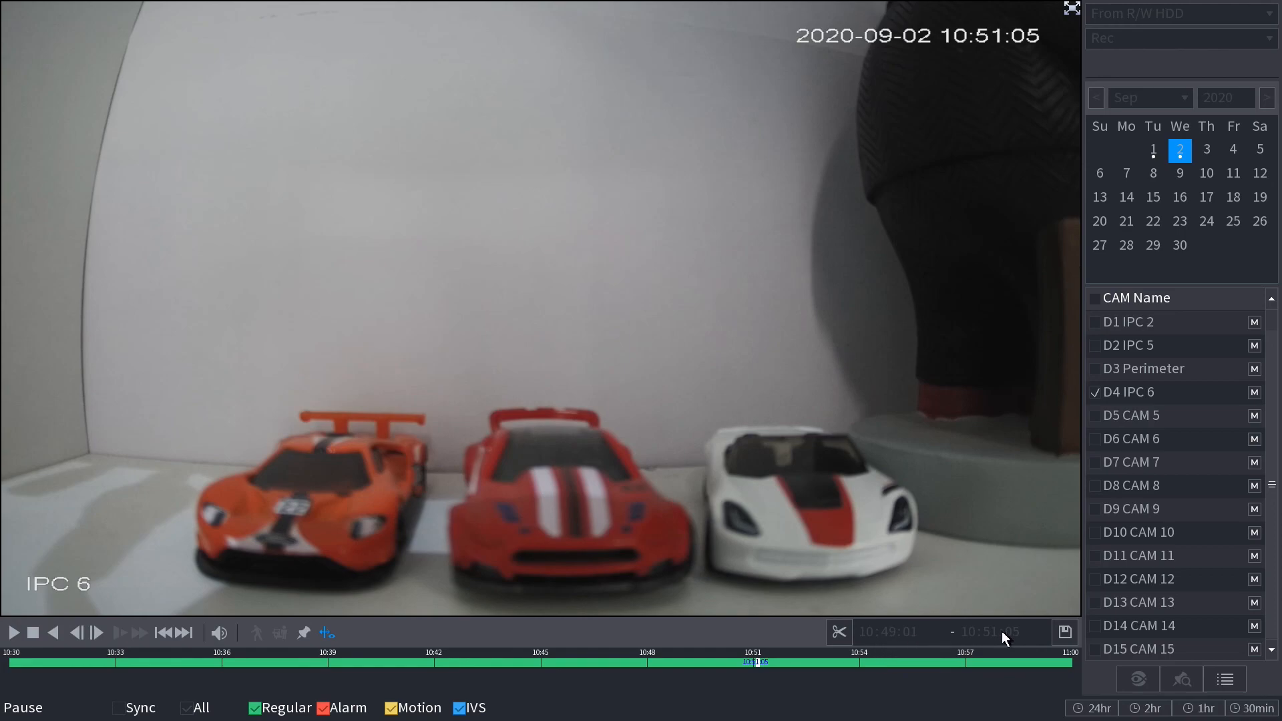
pyautogui.moveTo(1009, 642)
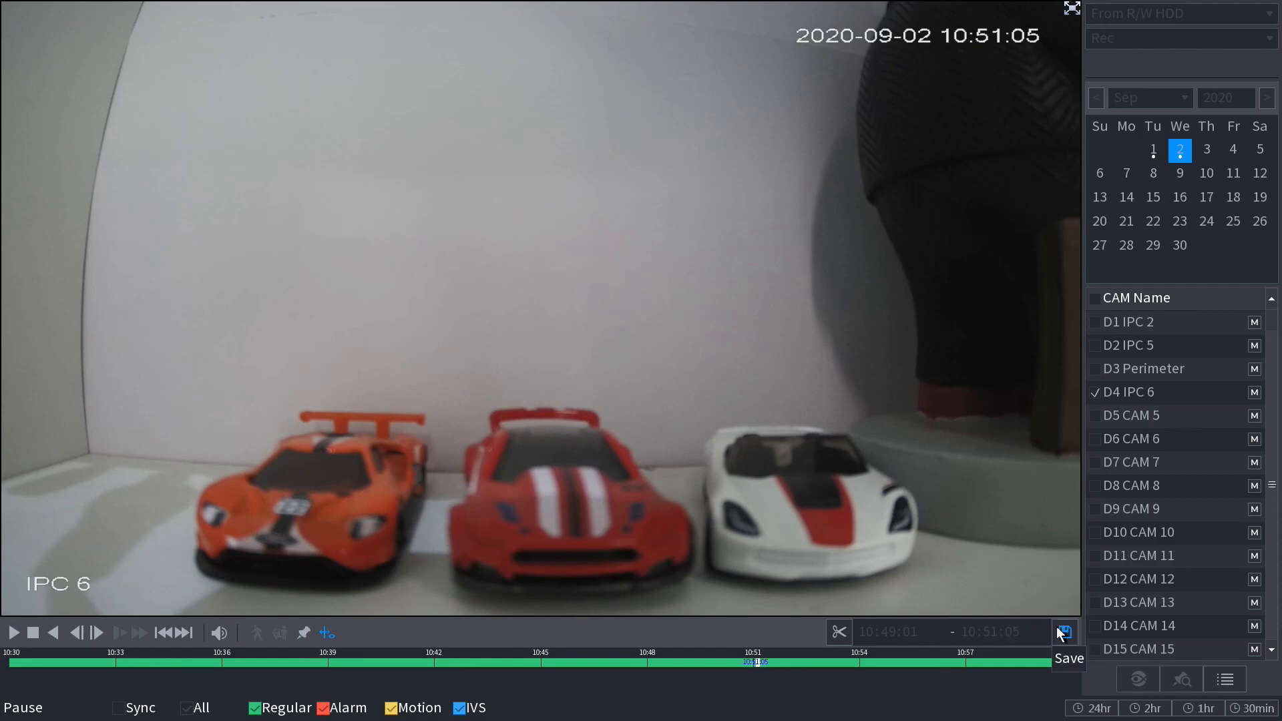
# Bring up the Backup window listing the D4 10:49:01–10:51:05 clip and the ready USB drive
pyautogui.click(1063, 632)
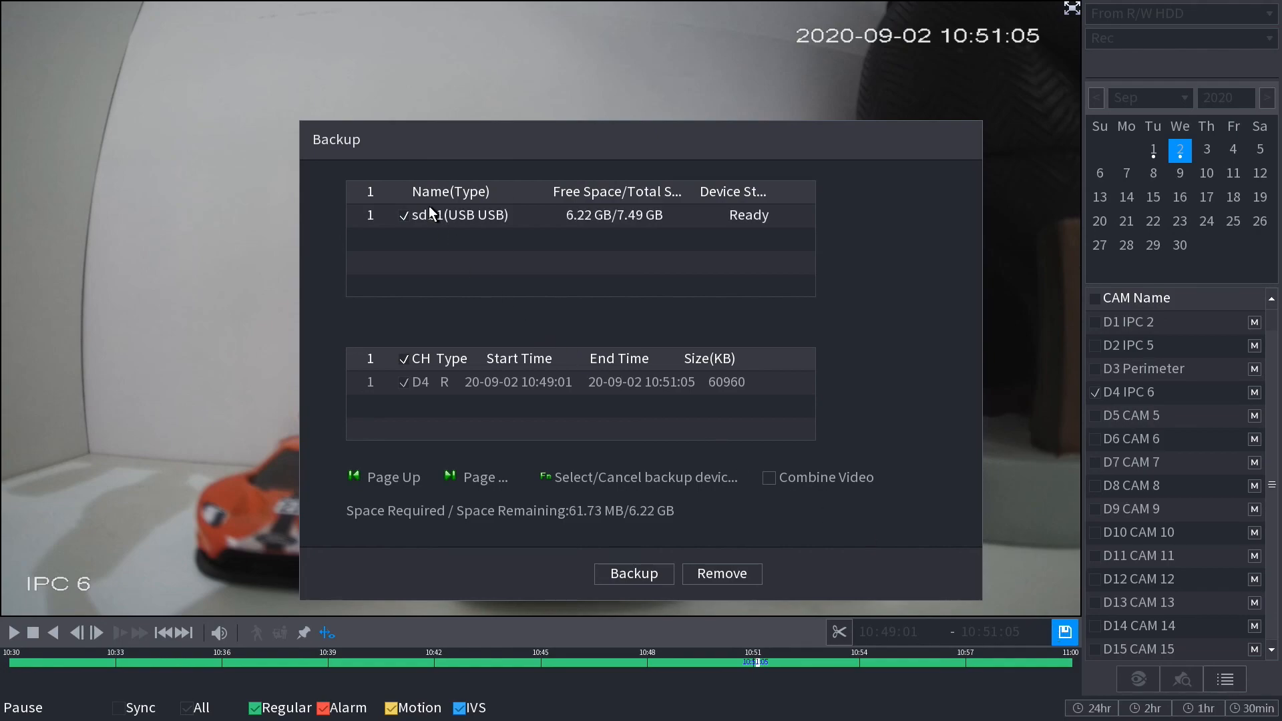
pyautogui.moveTo(707, 215)
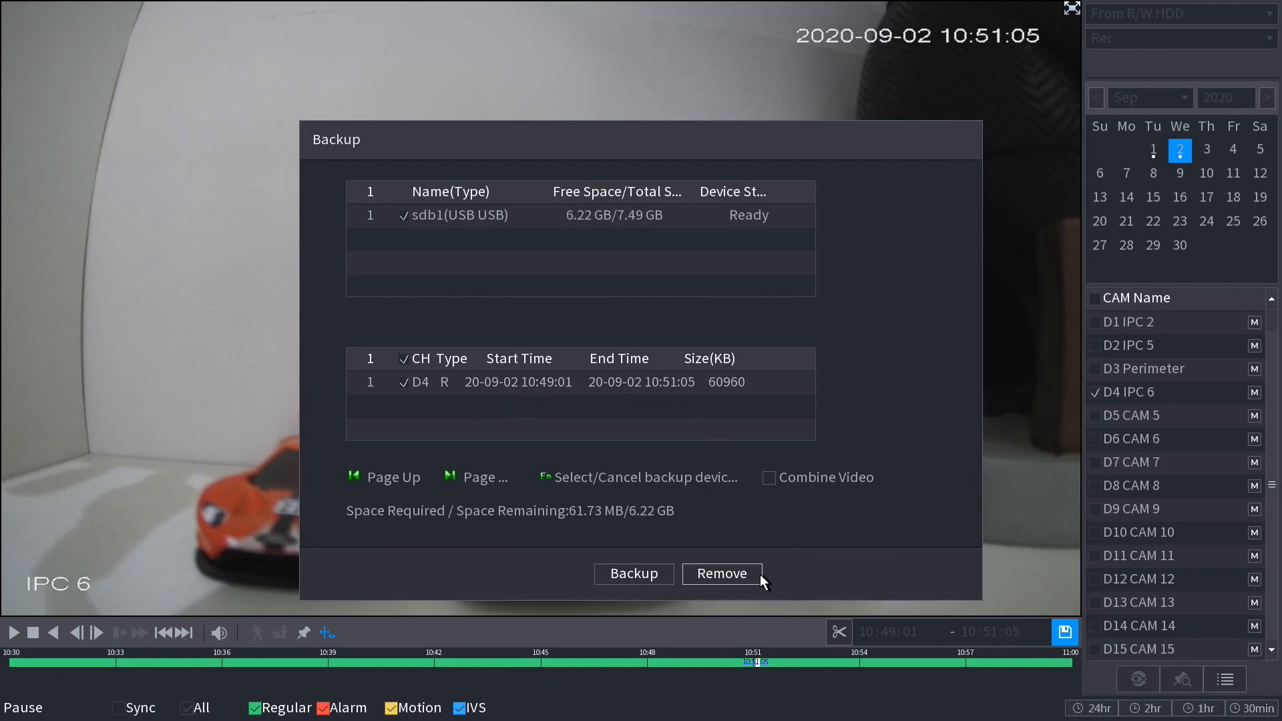
pyautogui.moveTo(592, 529)
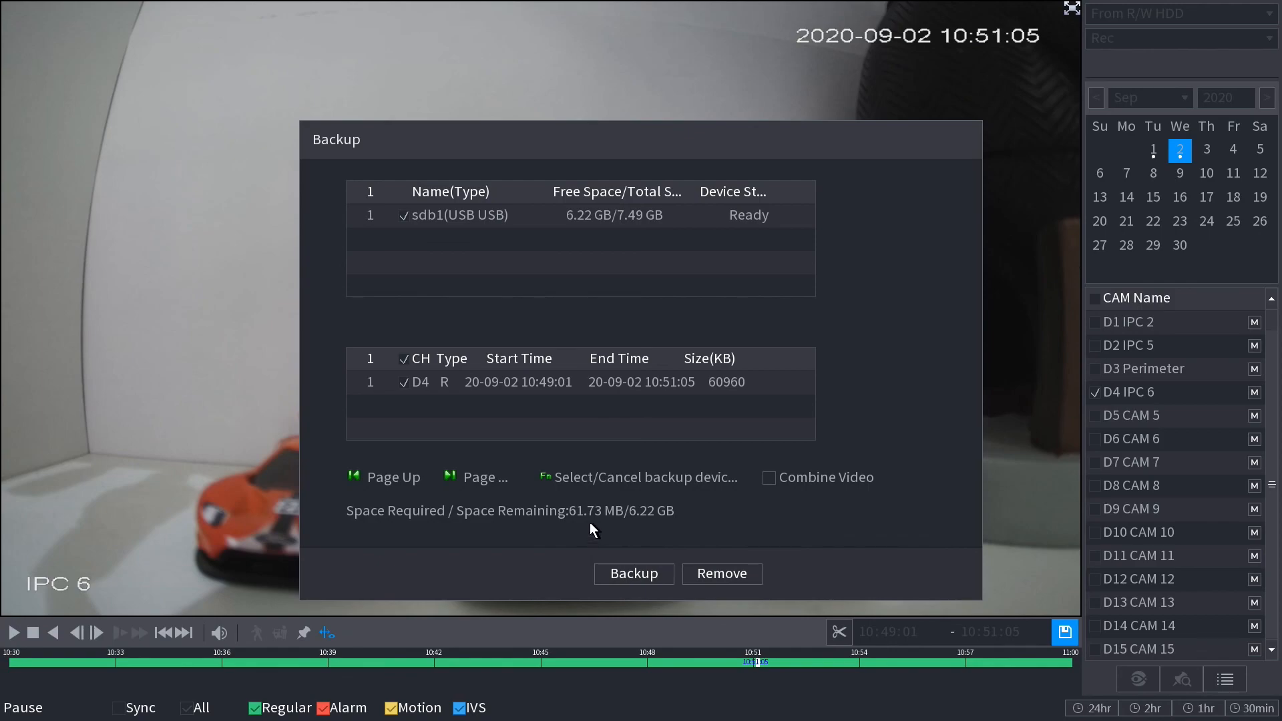
pyautogui.moveTo(586, 565)
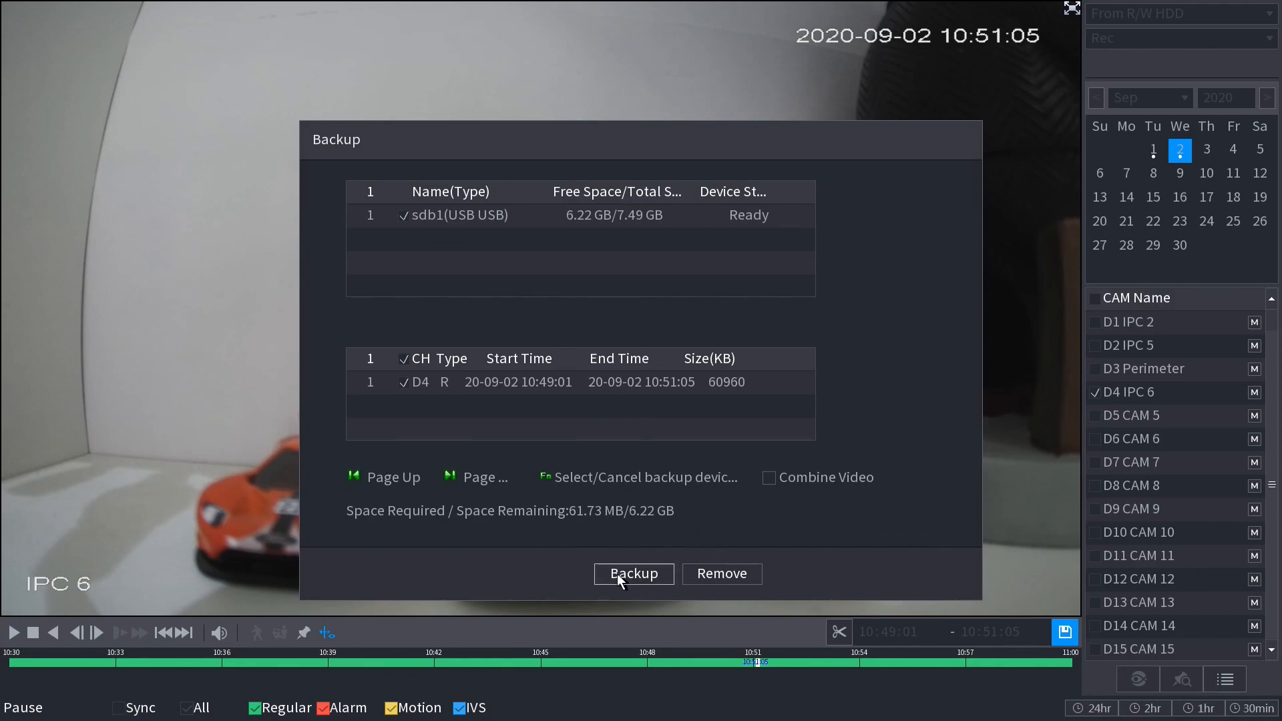
# Copy the D4 clip to the USB drive under /NVR/2020-9-2/ until backup completes
pyautogui.click(633, 573)
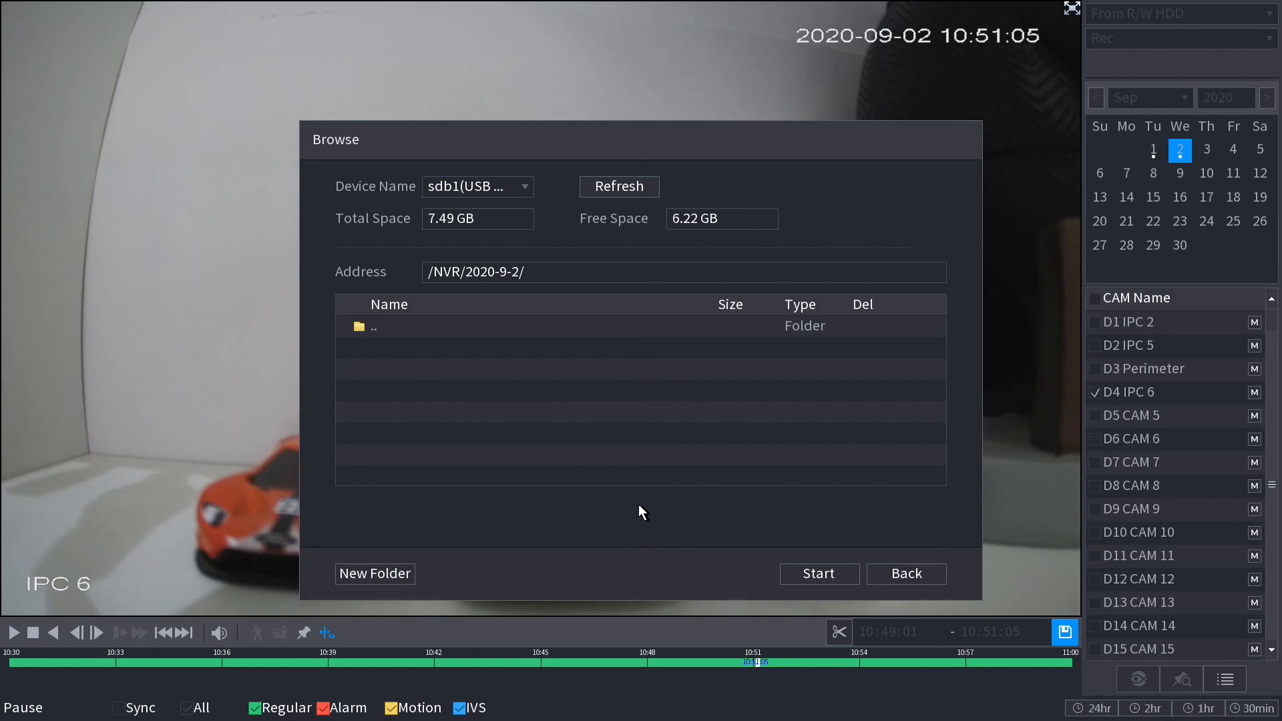
pyautogui.moveTo(528, 285)
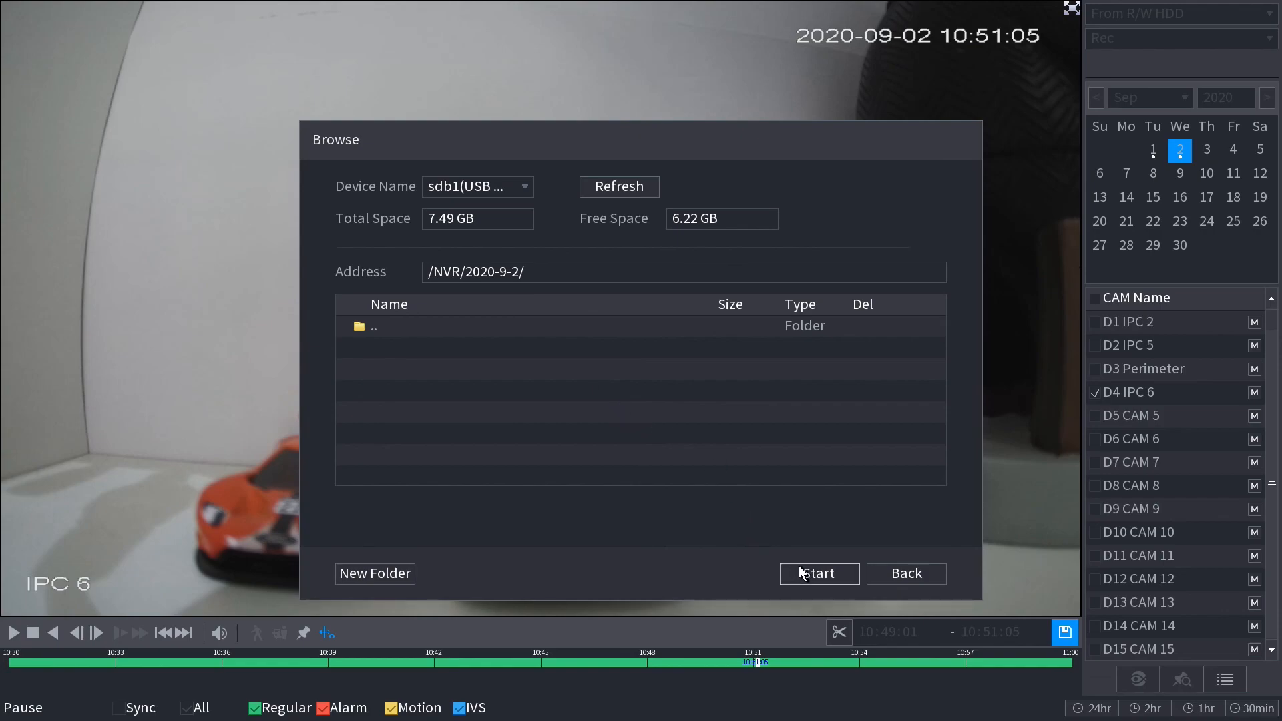
pyautogui.click(818, 573)
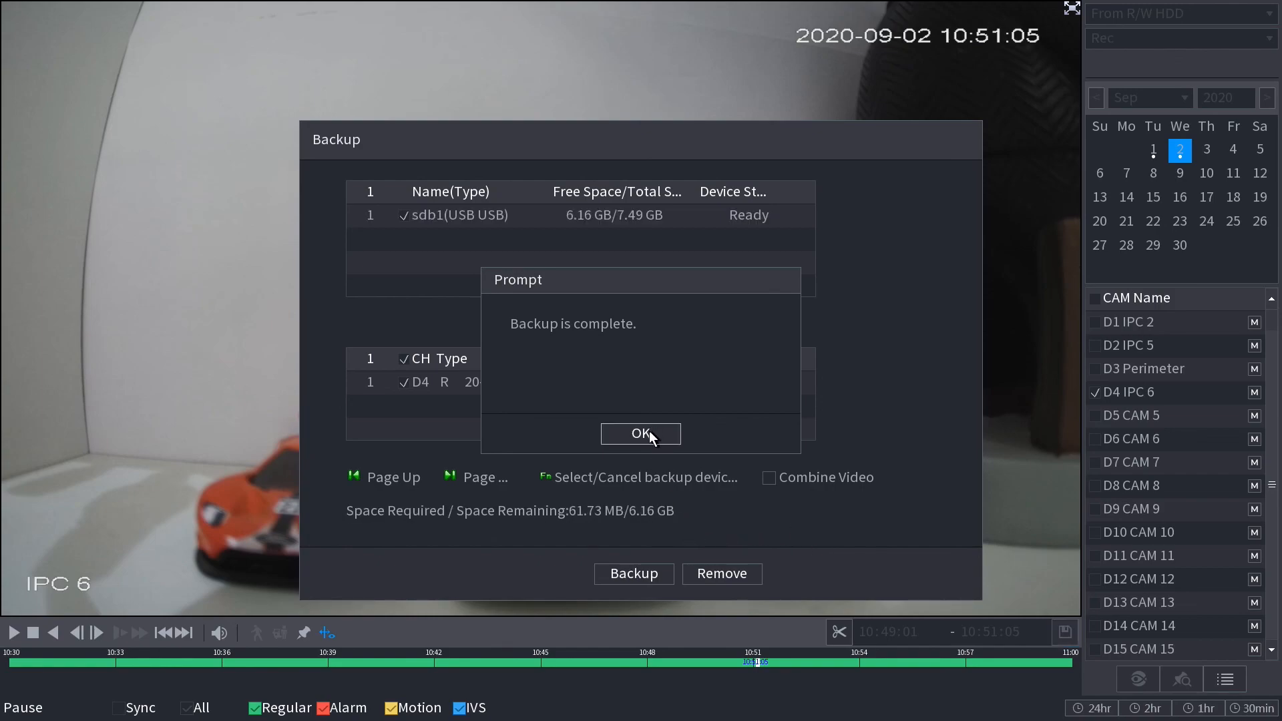
# Dismiss the backup-complete message, returning to the paused IPC 6 recording at 10:51:05
pyautogui.click(640, 434)
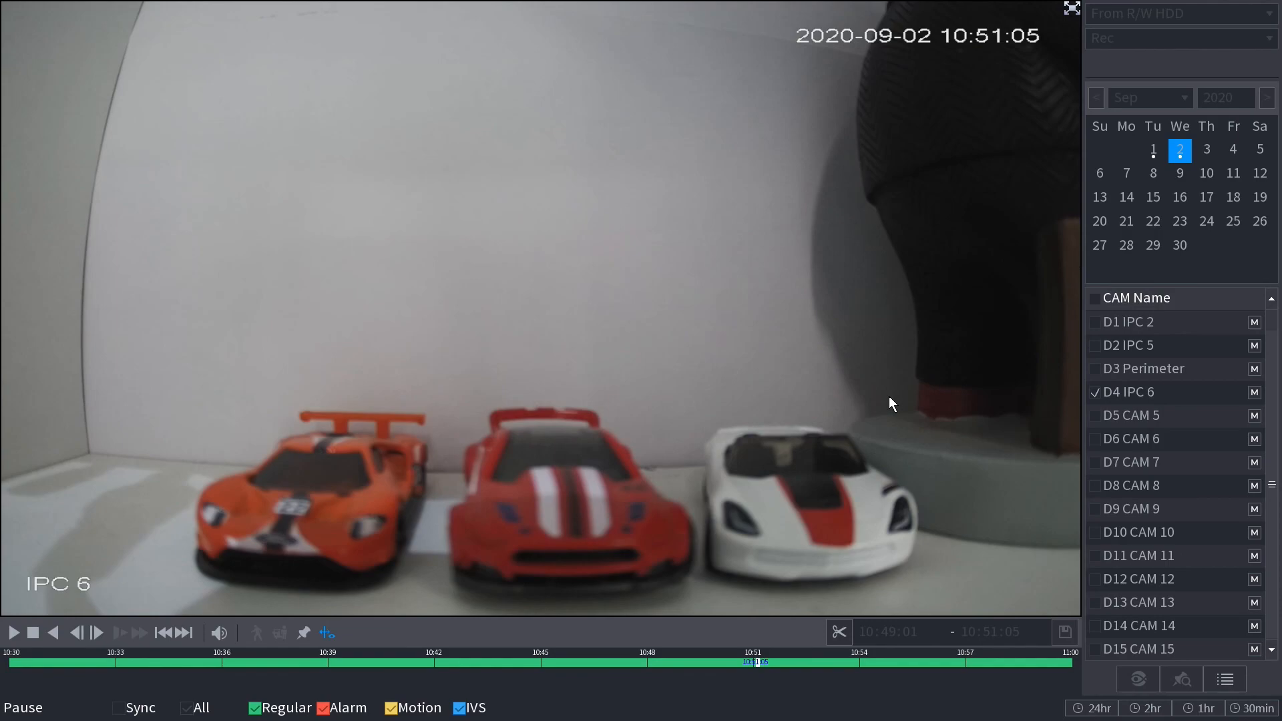
pyautogui.moveTo(873, 412)
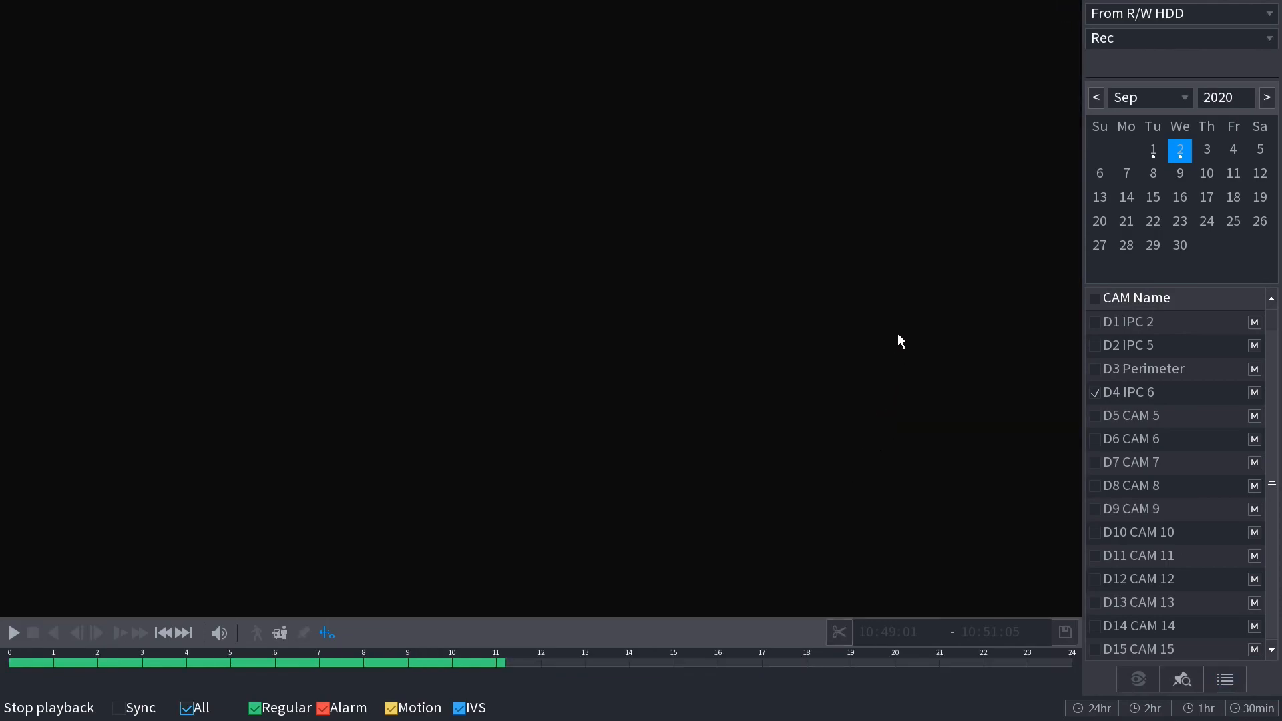
# Leave playback for the live four-camera view of IPC 2, IPC 5, Perimeter and IPC 6
pyautogui.click(13, 632)
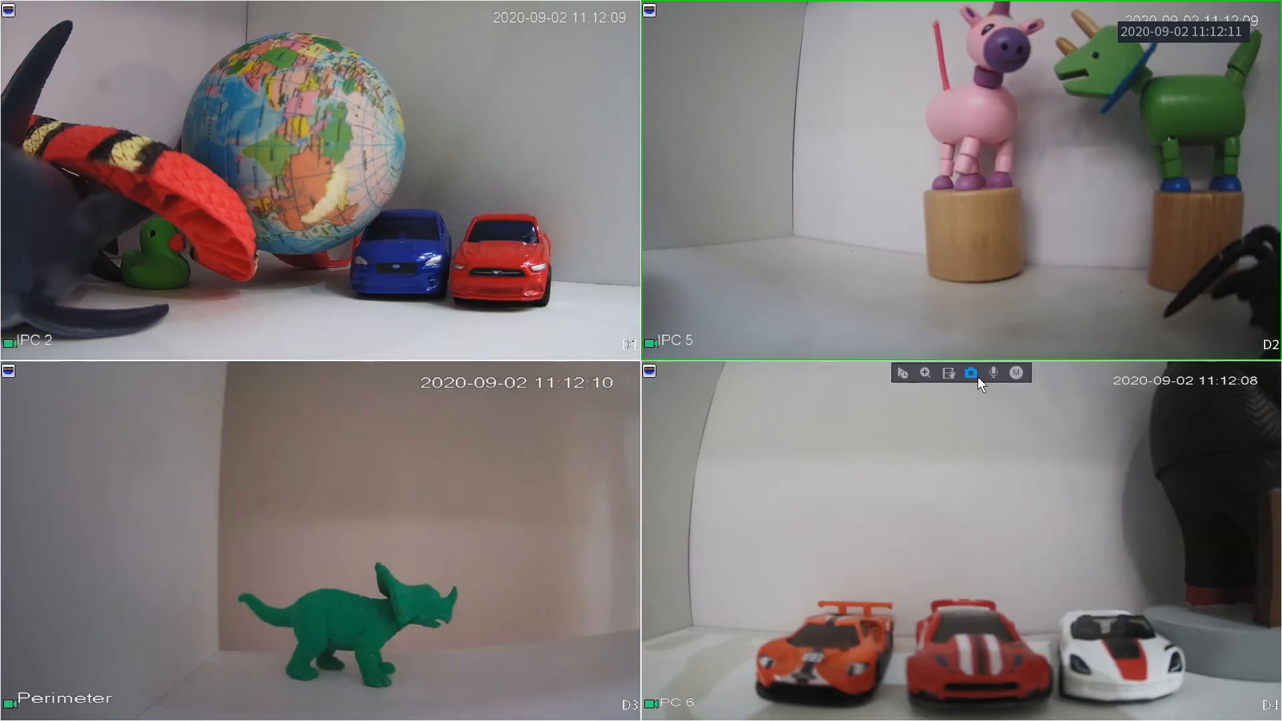